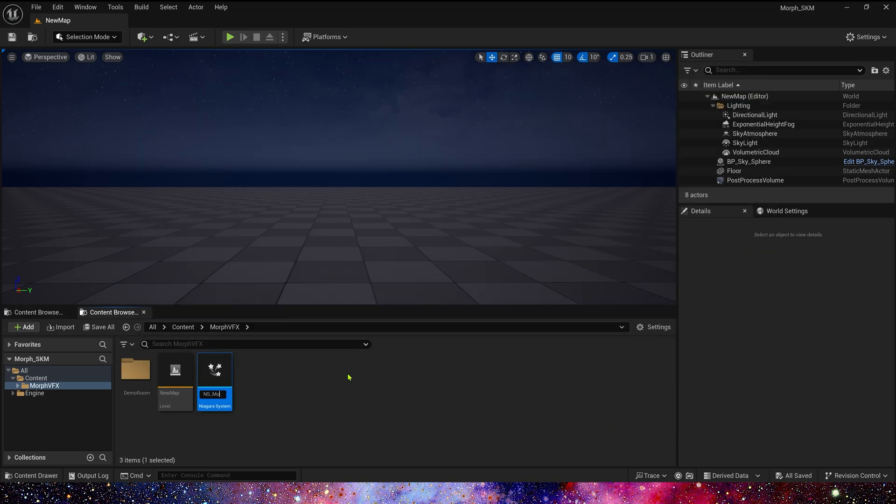
- Open the NS_Morph system in the Niagara editor to show its Morph emitter
{"action": "double_click", "coordinate": [215, 368]}
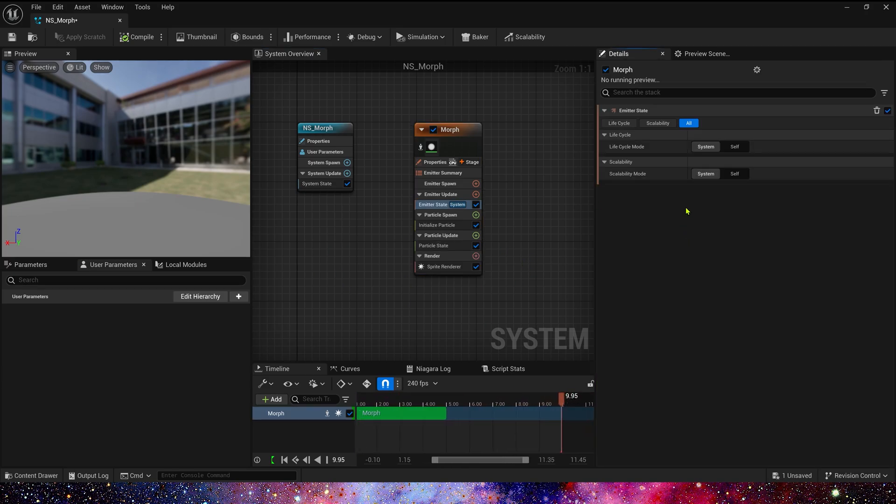
- Set the emitter life cycle mode to Self and add a Spawn Rate of 200000
{"action": "left_click", "coordinate": [734, 146]}
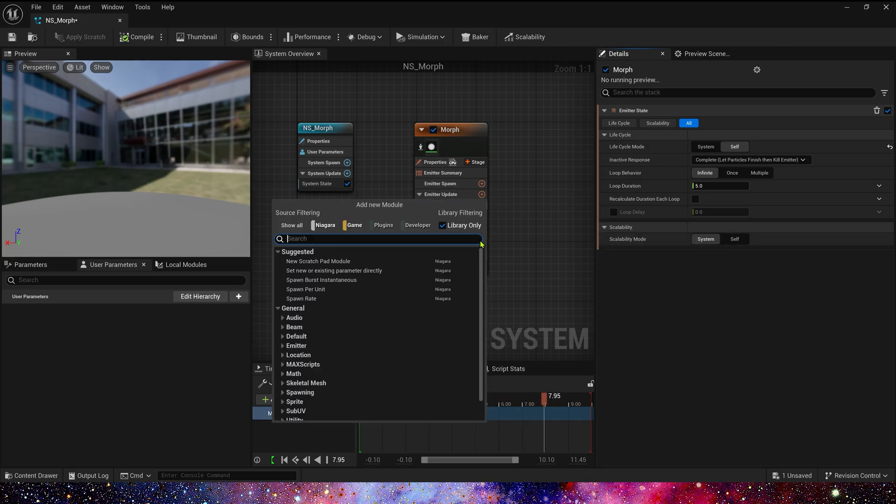
{"action": "left_click", "coordinate": [301, 298]}
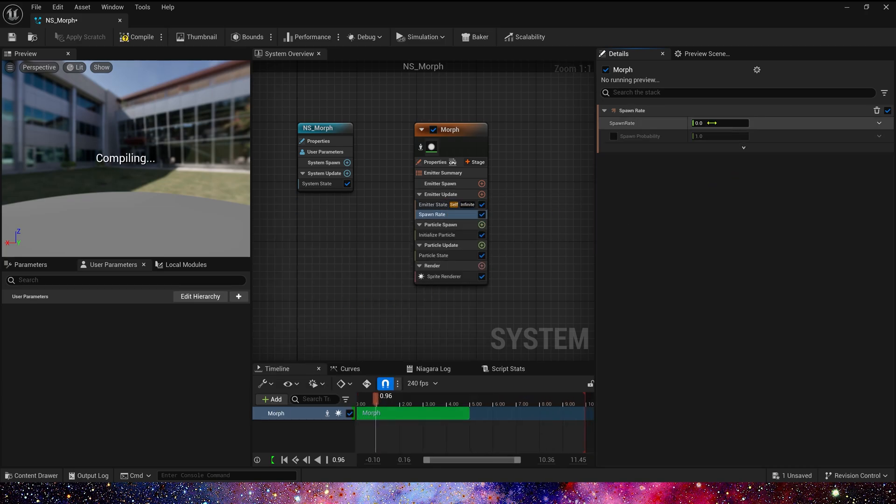
{"action": "type", "text": "2"}
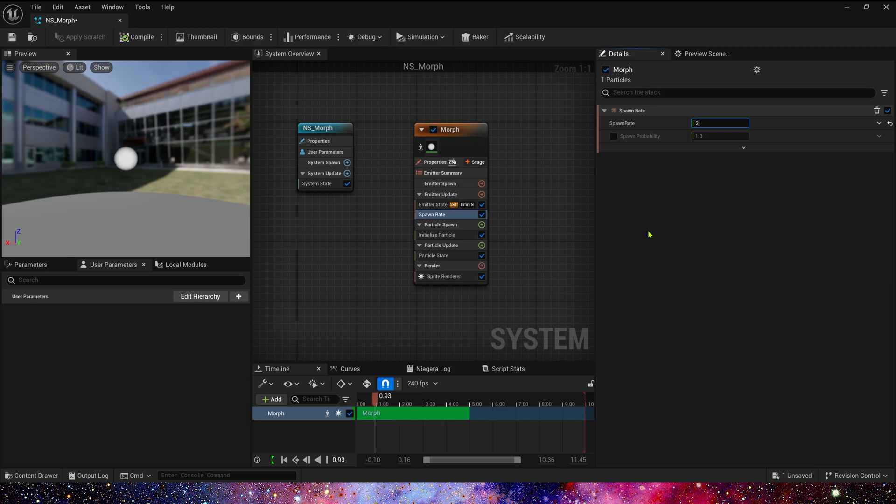
{"action": "type", "text": "200000"}
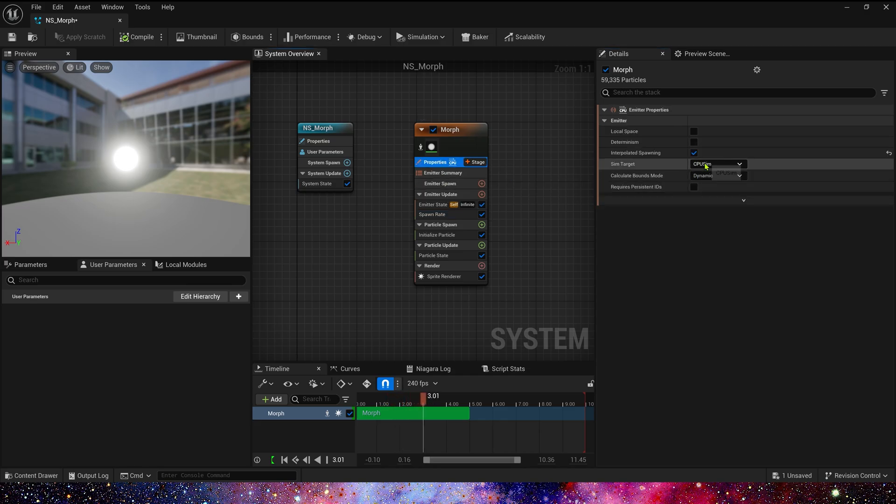
- Simulate Morph on the GPU (GPUCompute Sim) with fixed bounds
{"action": "left_click", "coordinate": [717, 164]}
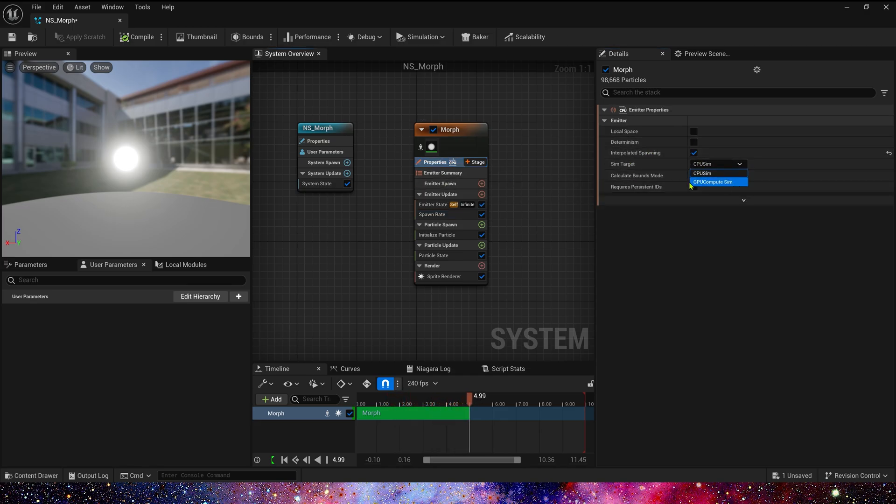
{"action": "left_click", "coordinate": [713, 182]}
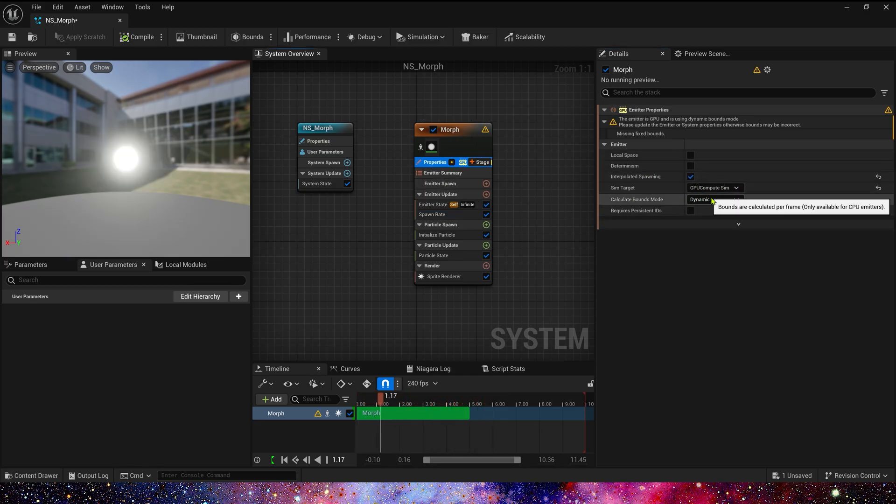
{"action": "left_click", "coordinate": [438, 235]}
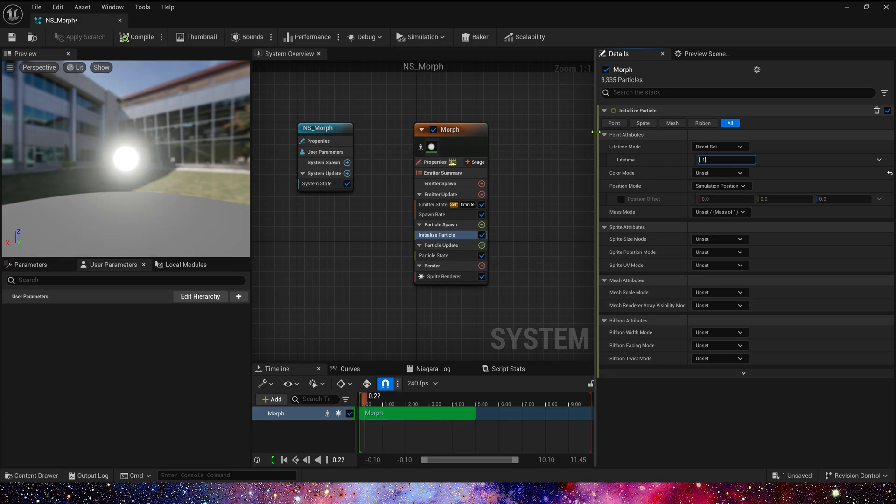
- Set lifetime 10 and Direct Set color bound to a new blue Linear Color user parameter
{"action": "type", "text": "0"}
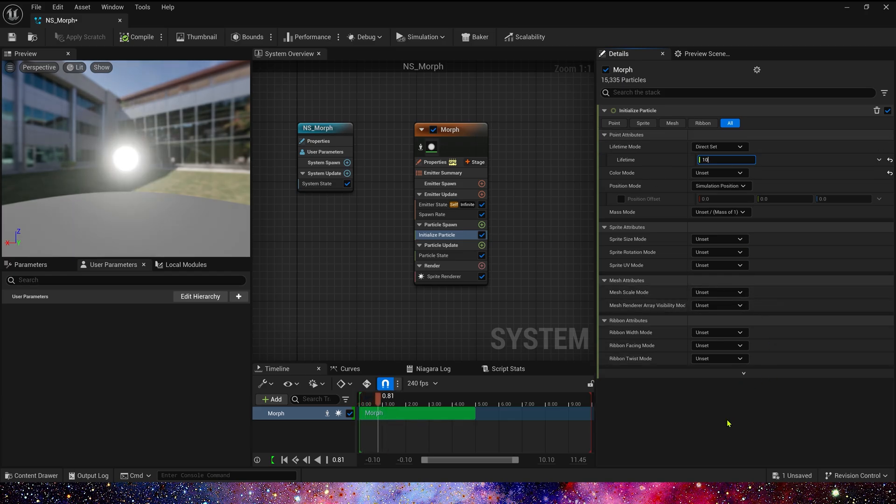
{"action": "left_click", "coordinate": [719, 172]}
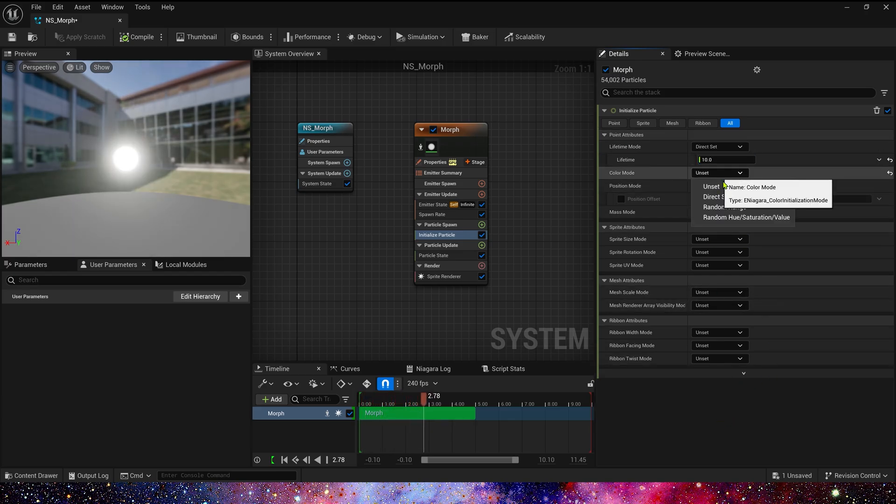
{"action": "left_click", "coordinate": [711, 196]}
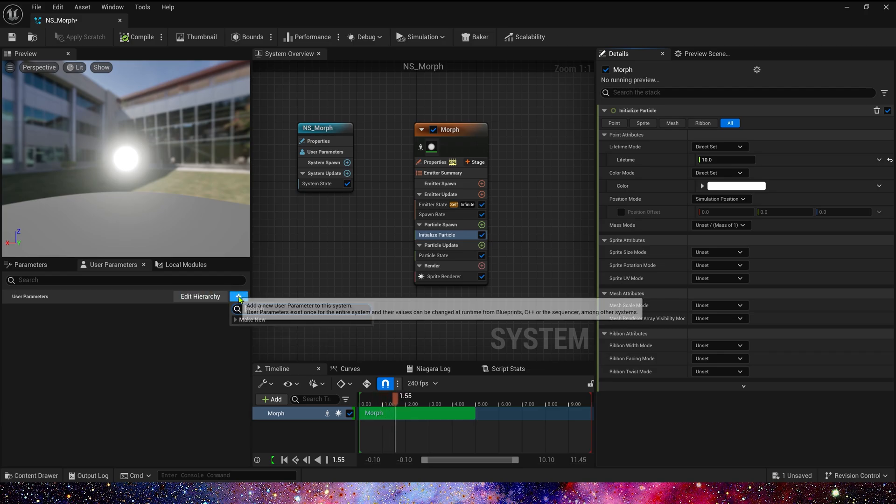
{"action": "left_click", "coordinate": [239, 296]}
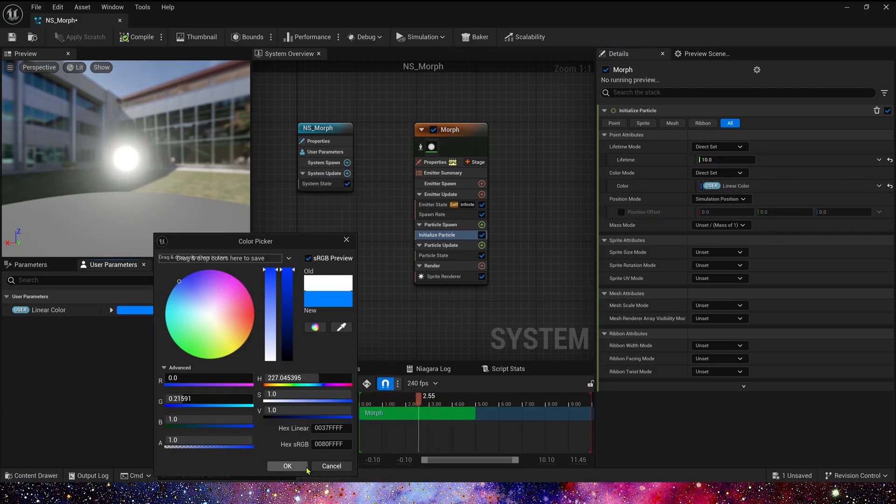
{"action": "left_click", "coordinate": [287, 466]}
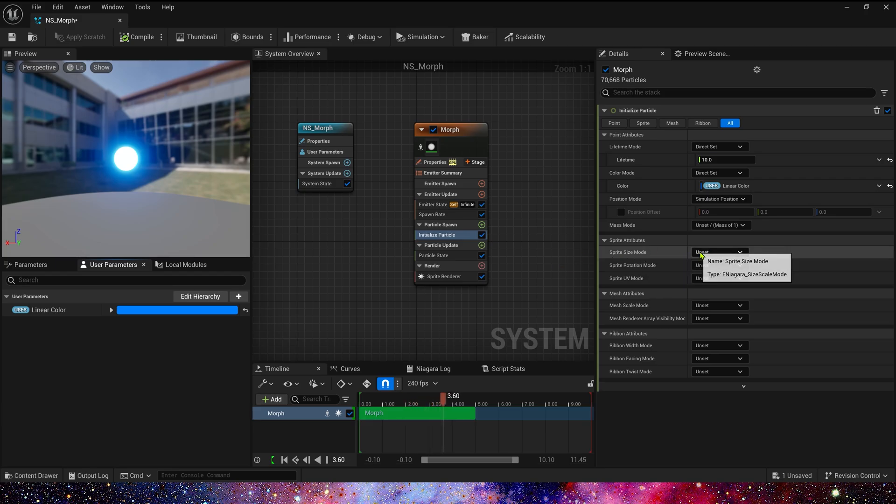
- Give sprites Random Uniform sizes between 0.2 and 0.5
{"action": "left_click", "coordinate": [719, 252]}
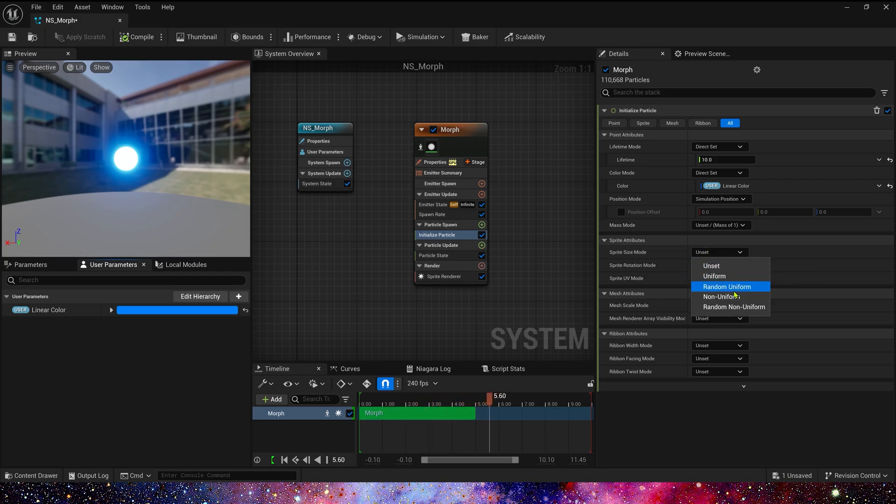
{"action": "left_click", "coordinate": [727, 287]}
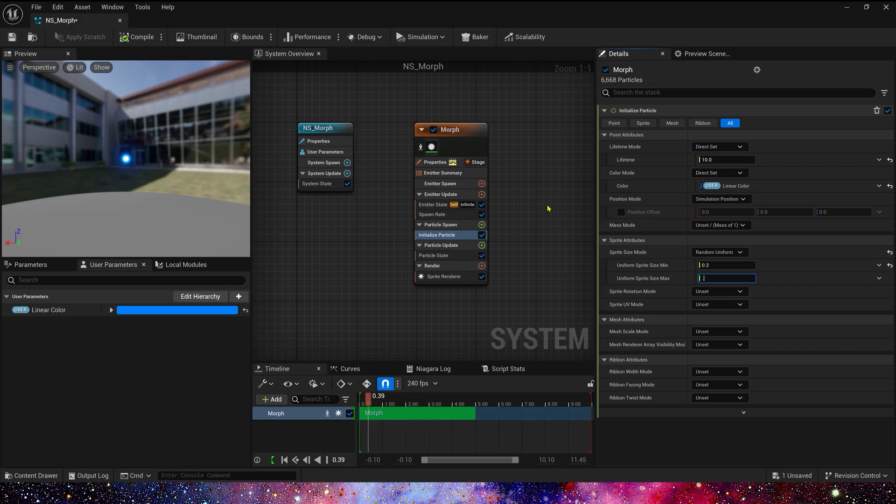
{"action": "type", "text": "0.5"}
{"action": "type", "text": "skel"}
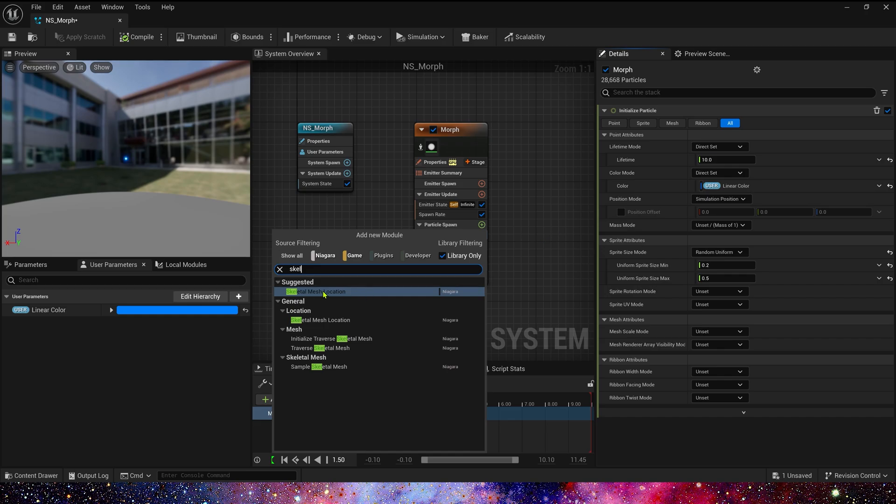
- Add Skeletal Mesh Location modules bound to two new Skeletal Mesh user parameters
{"action": "left_click", "coordinate": [315, 291]}
{"action": "type", "text": "sl"}
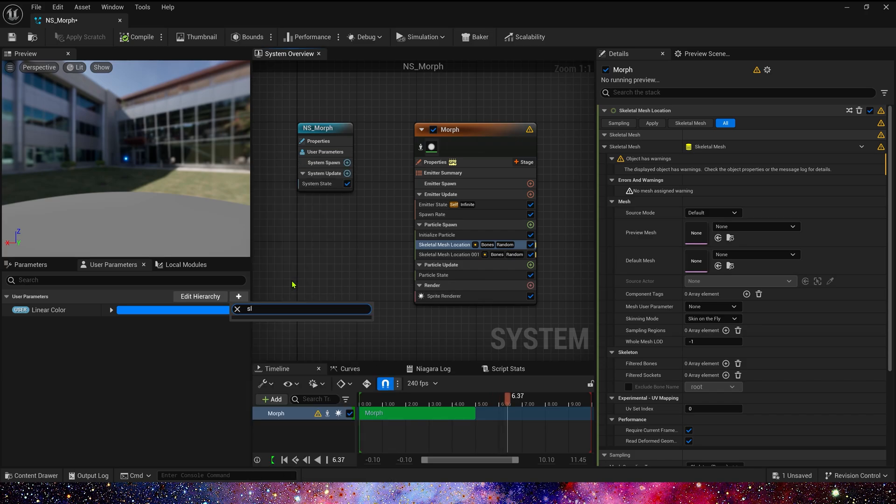
{"action": "type", "text": "skel"}
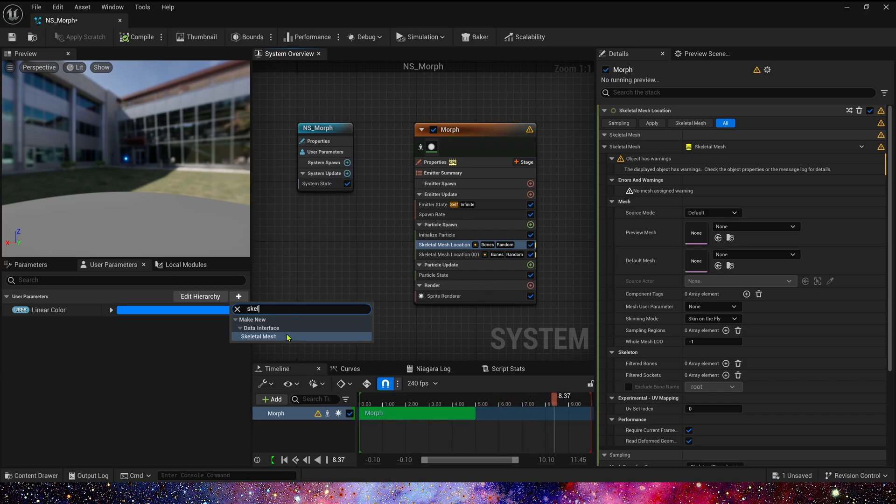
{"action": "left_click", "coordinate": [259, 336]}
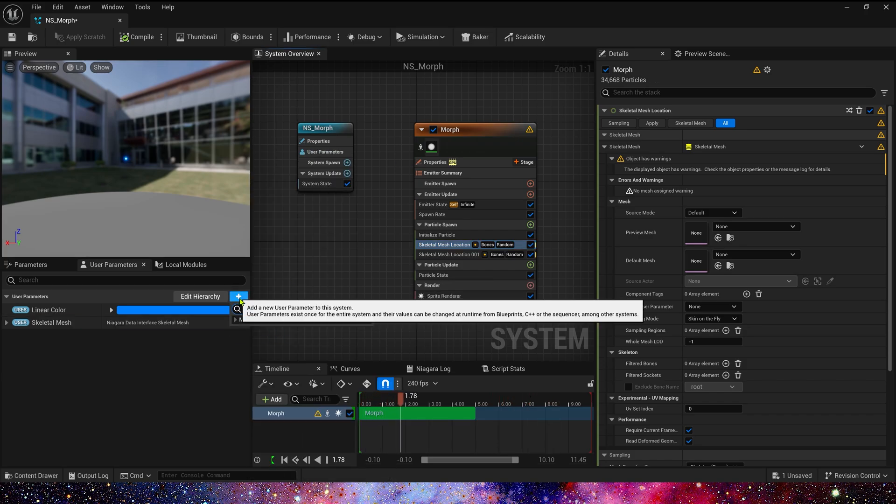
{"action": "left_click", "coordinate": [239, 295]}
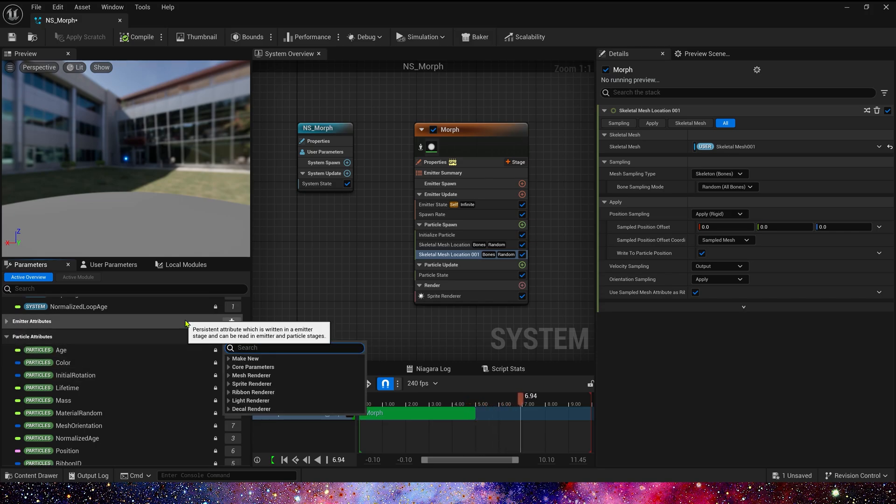
- Create the SKM_Position1 and SKM_Position2 position particle attributes
{"action": "type", "text": "po"}
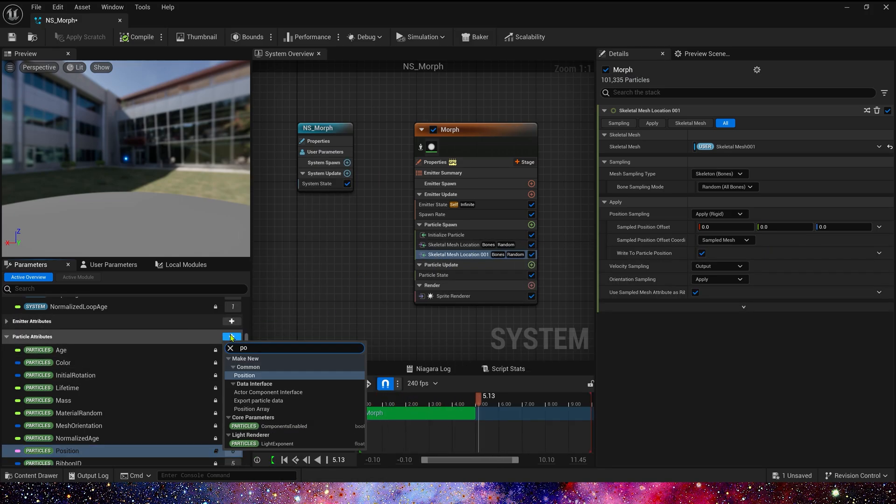
{"action": "left_click", "coordinate": [245, 376]}
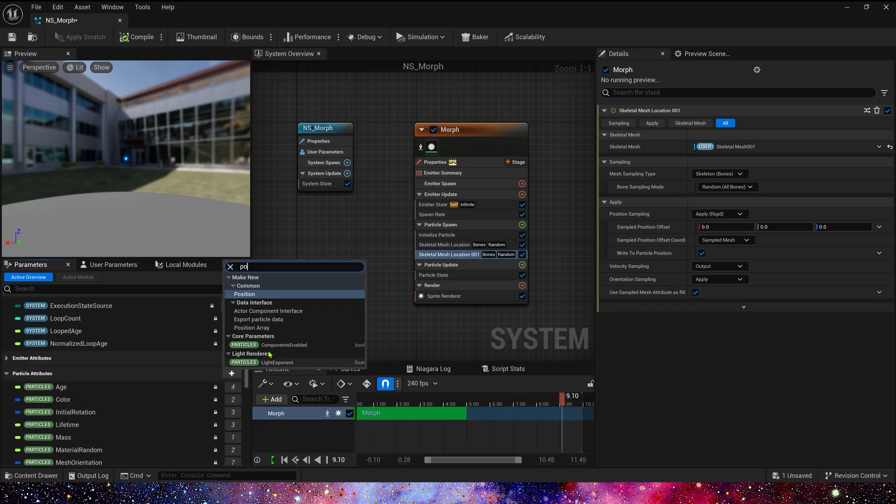
{"action": "left_click", "coordinate": [244, 293]}
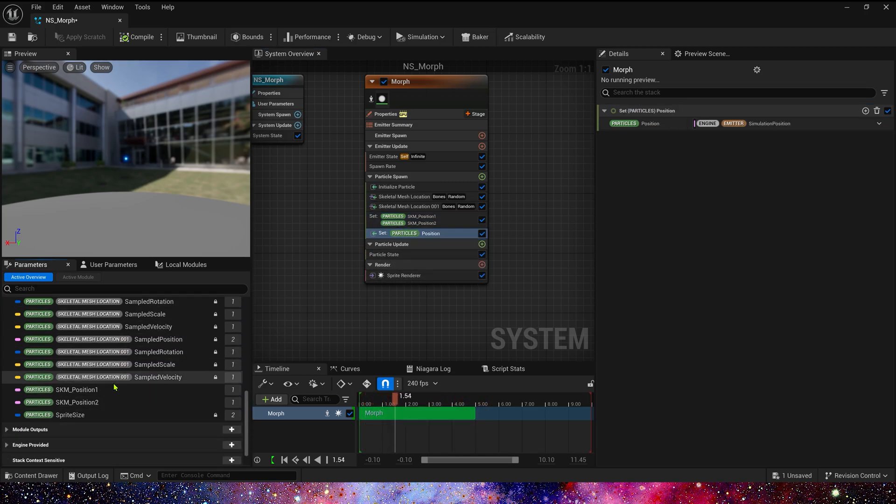
- Spawn at SKM_Position1, sample mesh triangles, and add a Particle Update Position setter
{"action": "left_click", "coordinate": [76, 389]}
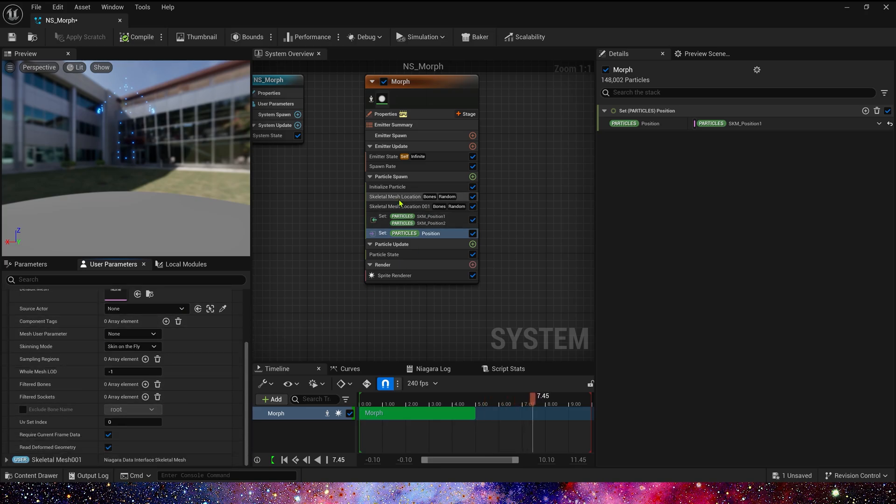
{"action": "left_click", "coordinate": [394, 196]}
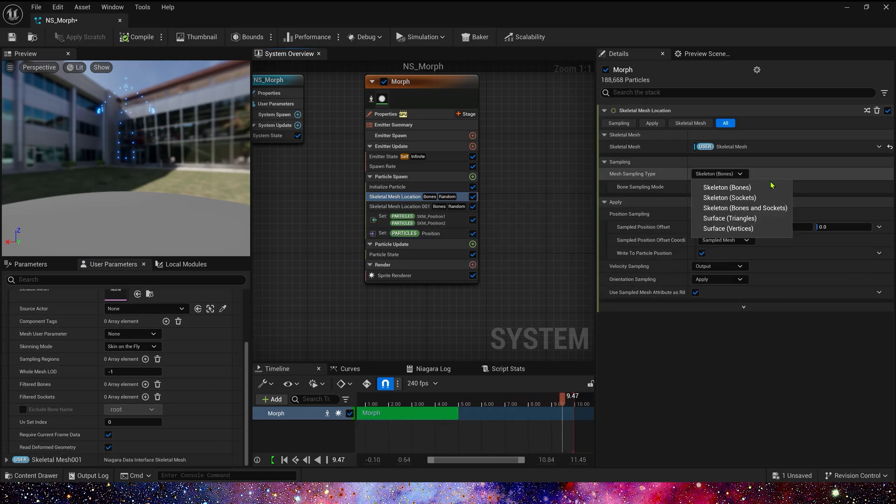
{"action": "left_click", "coordinate": [730, 218]}
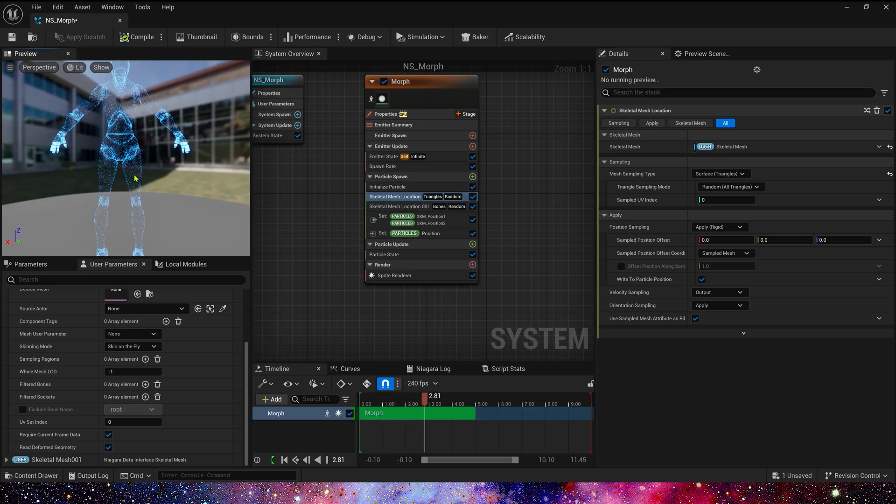
{"action": "left_click_drag", "start_coordinate": [425, 395], "coordinate": [468, 396]}
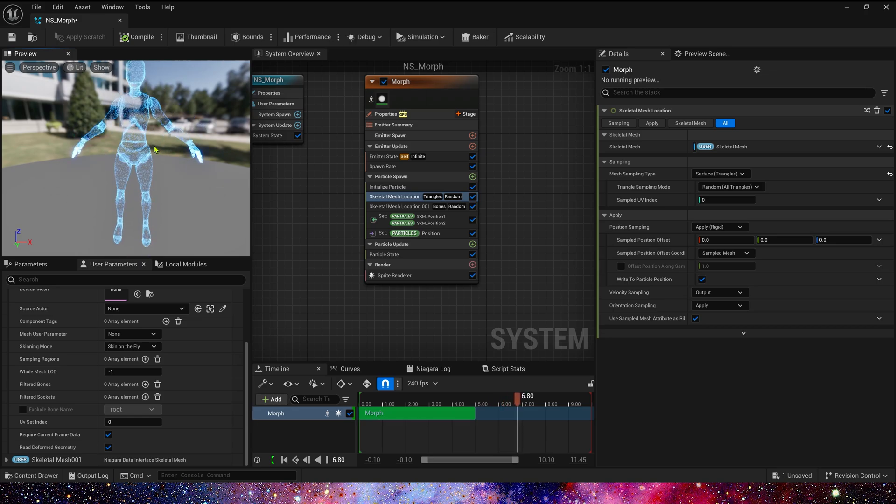
{"action": "left_click", "coordinate": [400, 205]}
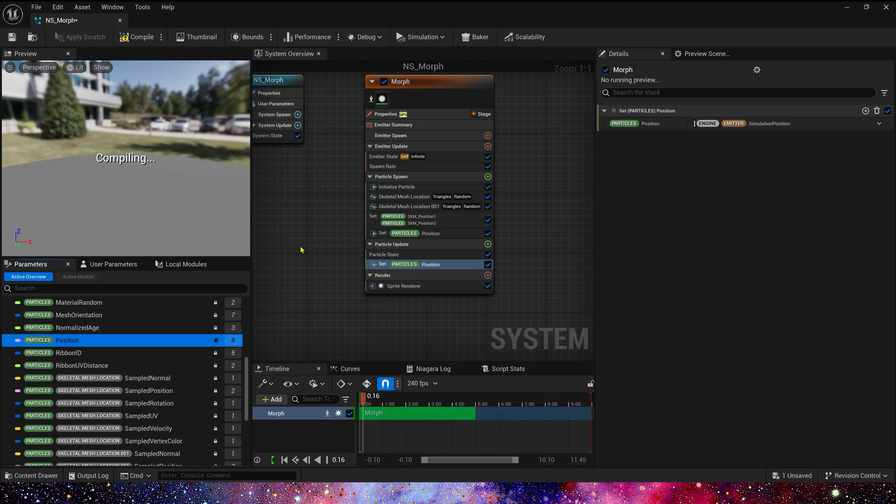
- Lerp Position from SKM_Position1 to SKM_Position2, alpha from a NormalizedAge curve, then save
{"action": "left_click", "coordinate": [879, 123]}
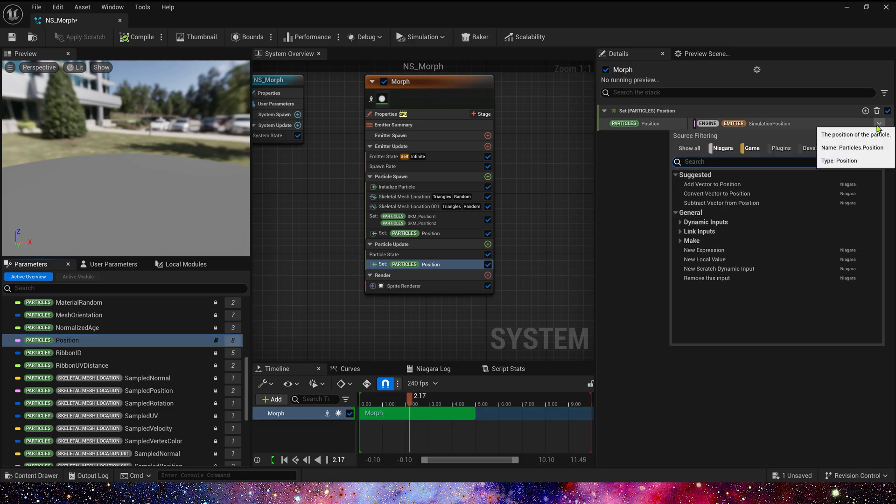
{"action": "type", "text": "lerp"}
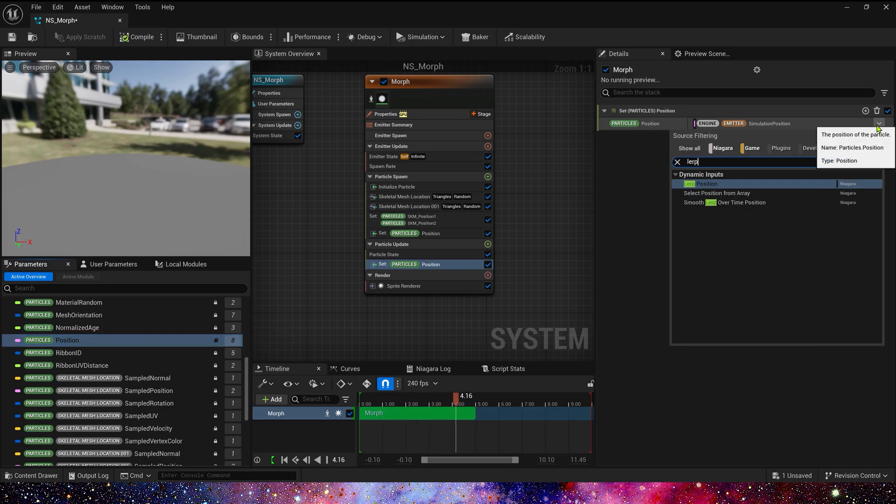
{"action": "left_click", "coordinate": [706, 184]}
{"action": "type", "text": "cur"}
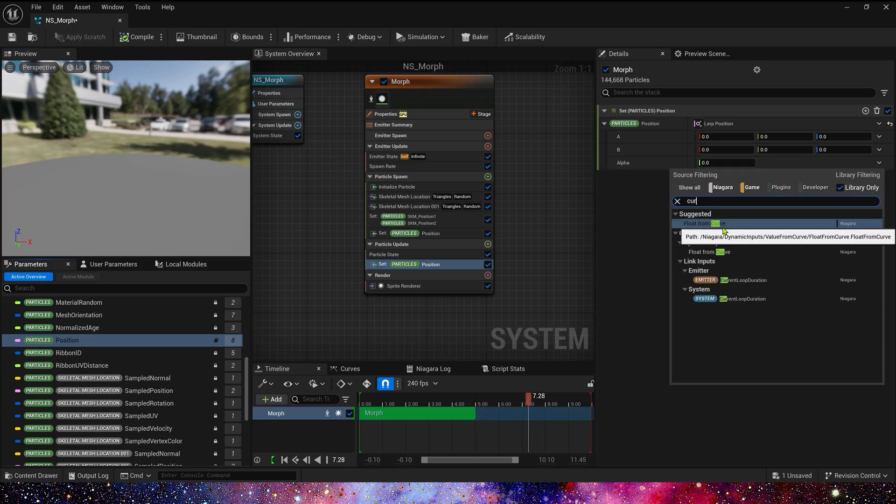
{"action": "left_click", "coordinate": [703, 224]}
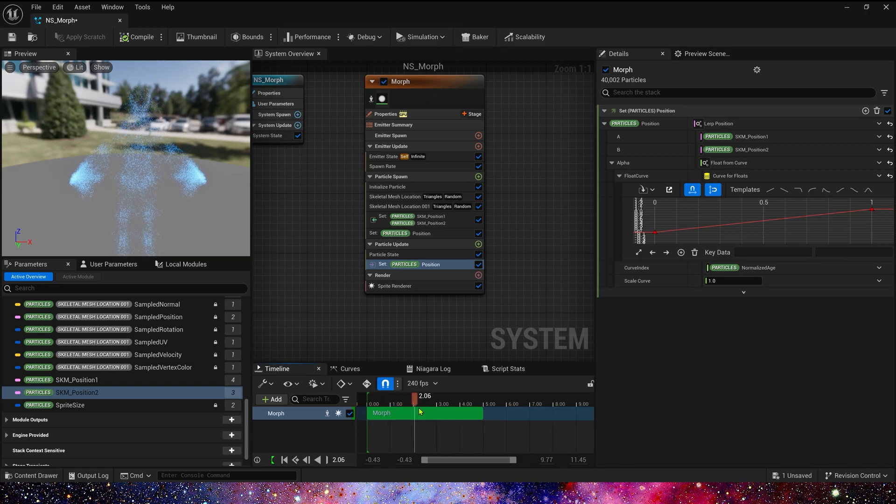
{"action": "left_click", "coordinate": [520, 413]}
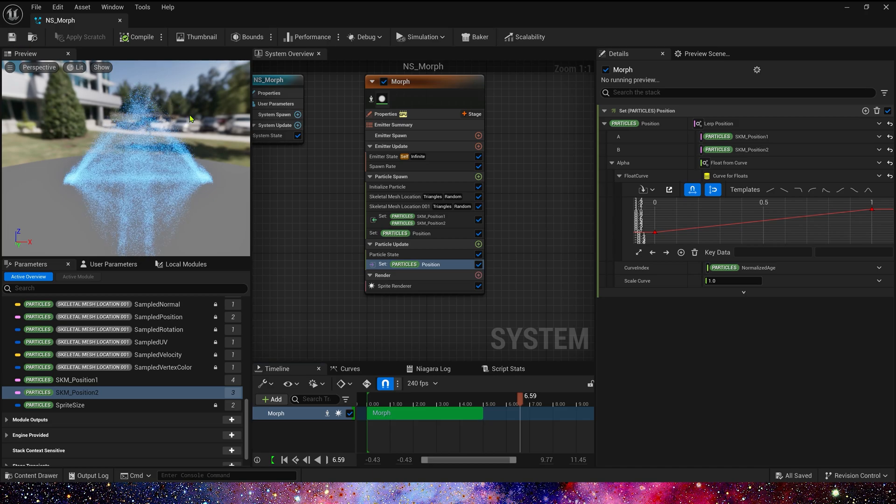
- Set lifetime 5, curve keys 0.2 and 0.8, and emitter Loop Behavior Once
{"action": "left_click", "coordinate": [388, 186]}
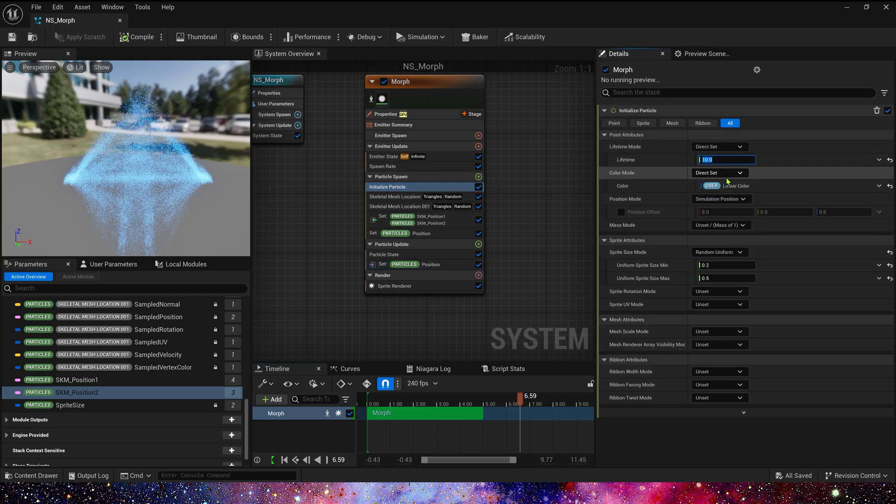
{"action": "type", "text": "5.0"}
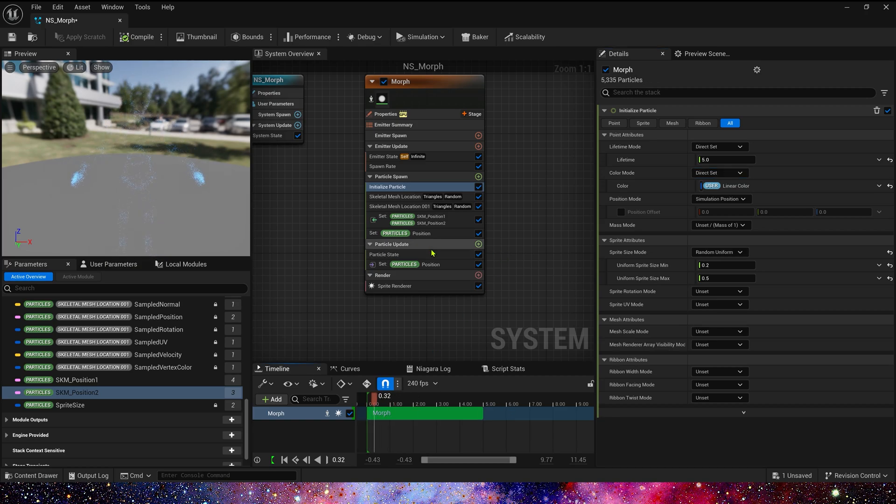
{"action": "left_click", "coordinate": [406, 264]}
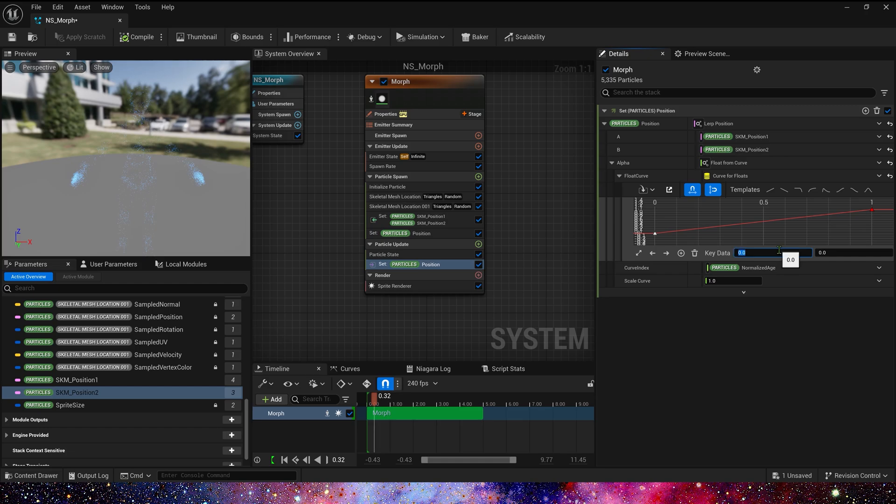
{"action": "type", "text": "0.2"}
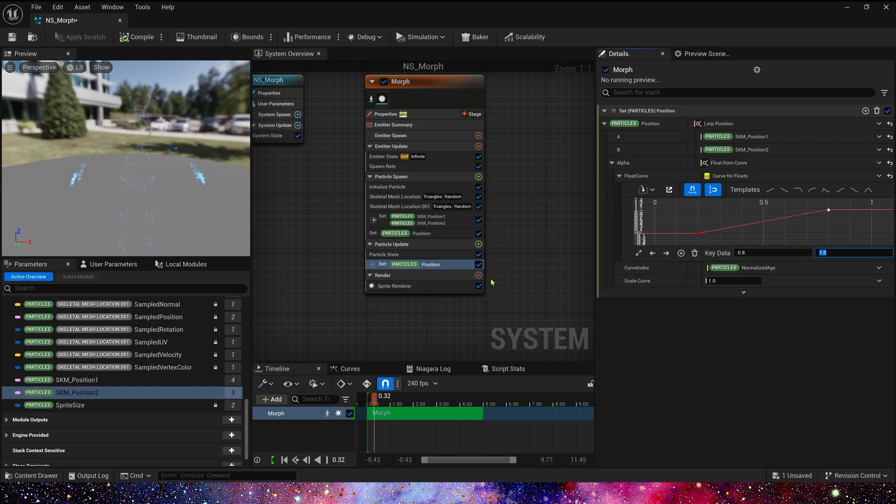
{"action": "left_click", "coordinate": [384, 156]}
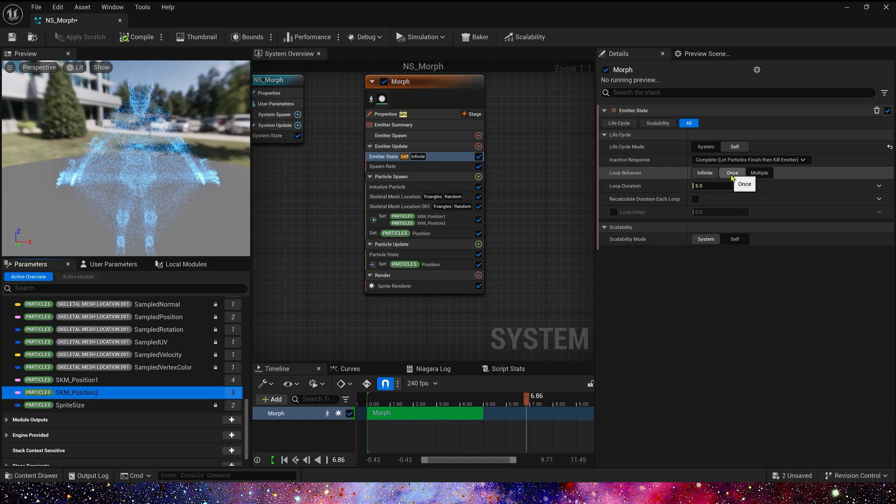
{"action": "left_click", "coordinate": [732, 173]}
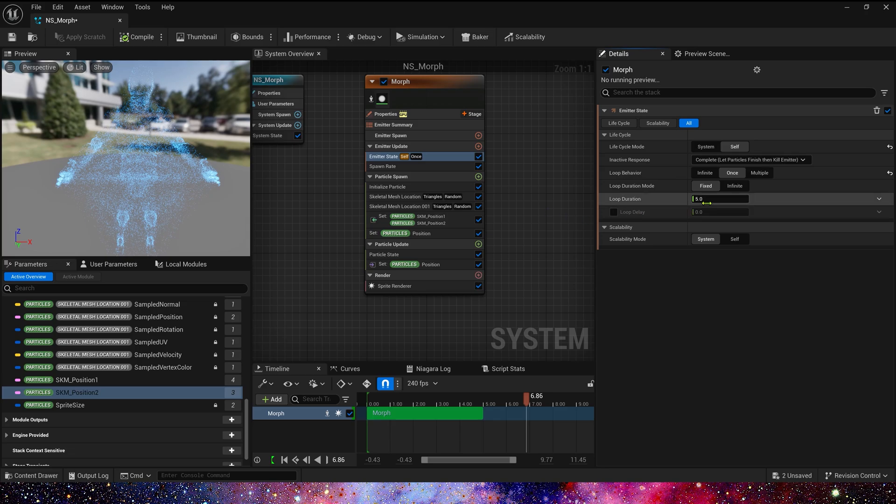
{"action": "left_click", "coordinate": [719, 198]}
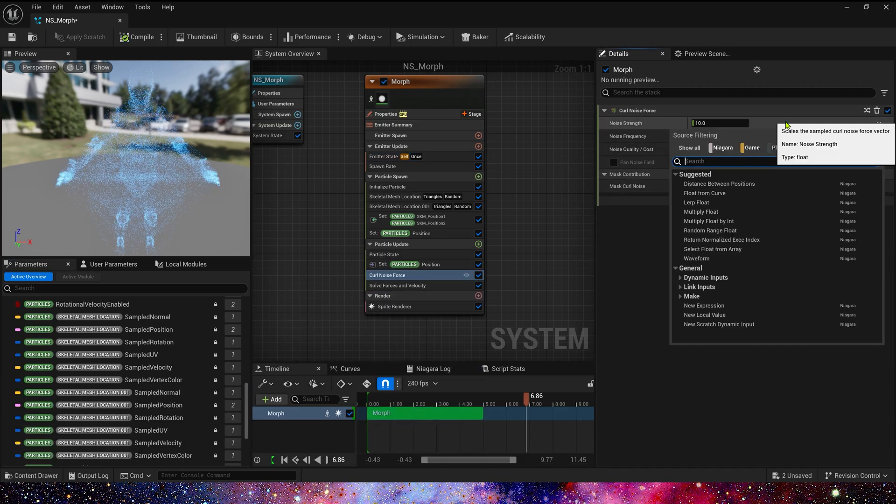
- Add Curl Noise Force and Solve Forces and Velocity modules to Particle Update
{"action": "left_click", "coordinate": [708, 230]}
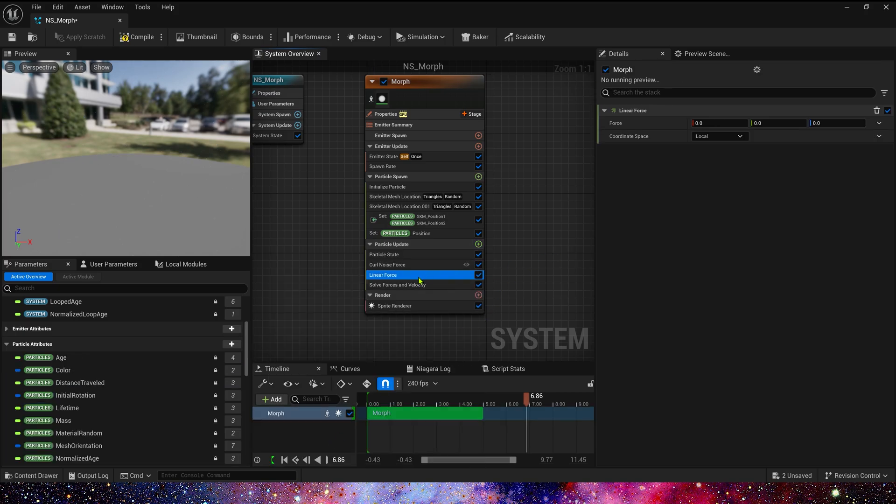
- Set the Linear Force's Force input to Multiply Vector by Float
{"action": "left_click", "coordinate": [879, 123]}
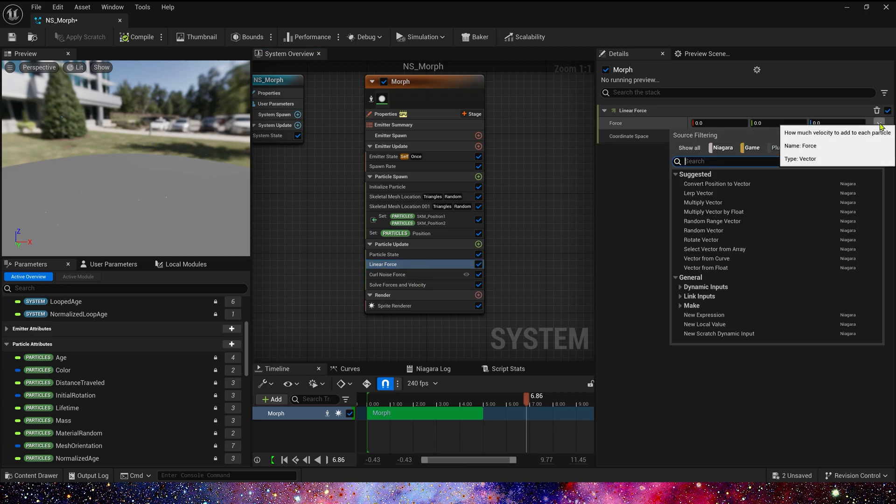
{"action": "type", "text": "m"}
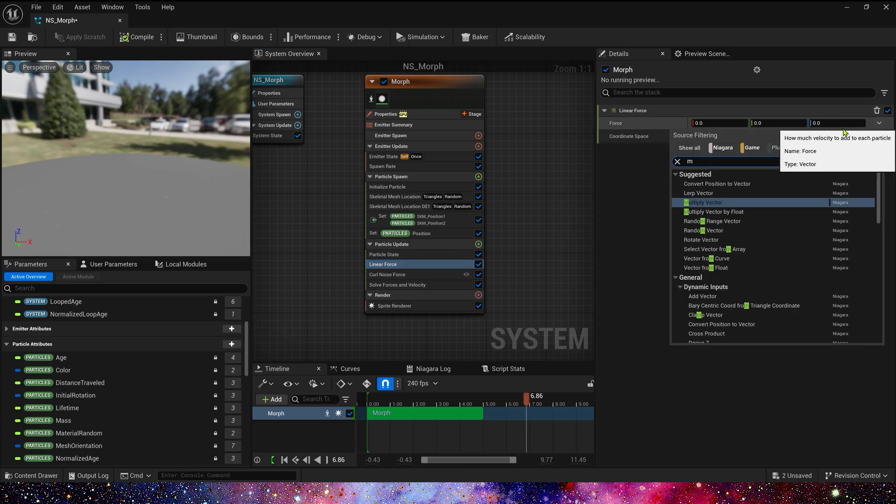
{"action": "left_click", "coordinate": [715, 212]}
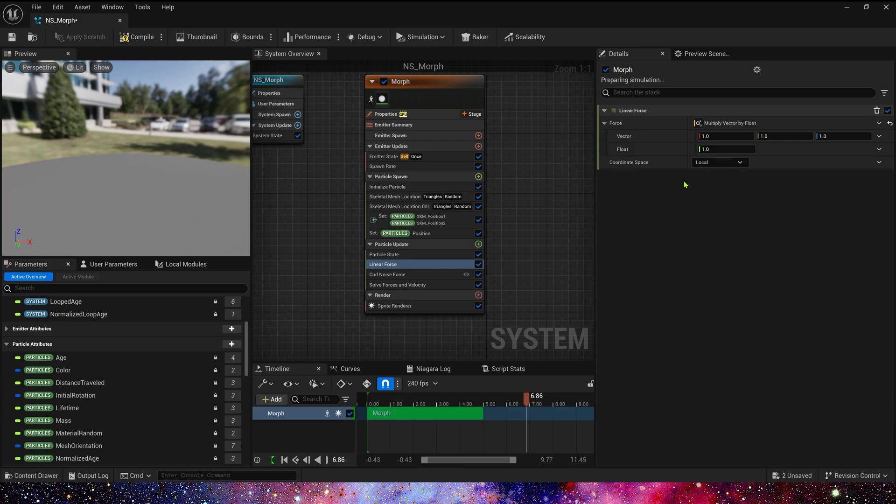
- Make the vector a Subtract Position whose first position is a Lerp Position
{"action": "left_click", "coordinate": [879, 136]}
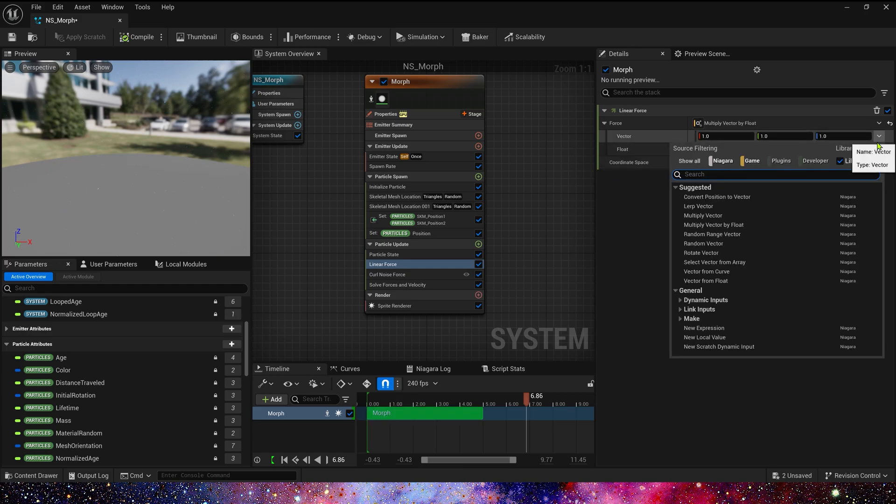
{"action": "type", "text": "sub"}
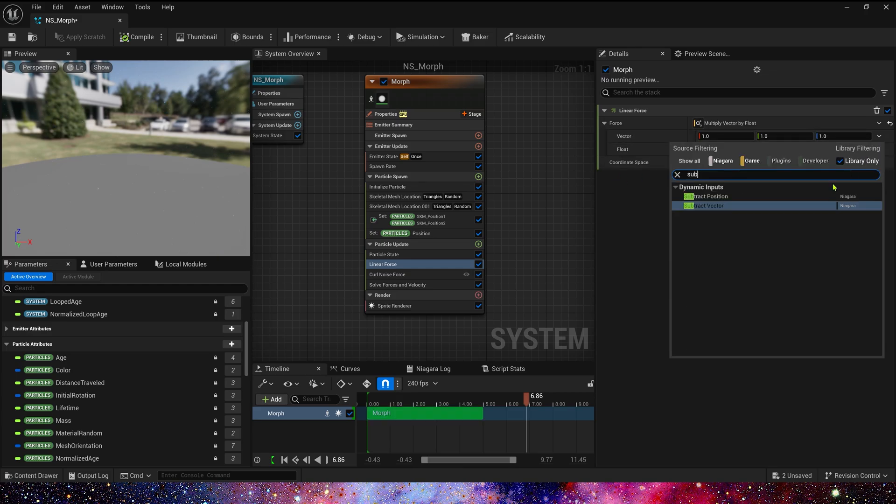
{"action": "left_click", "coordinate": [707, 196]}
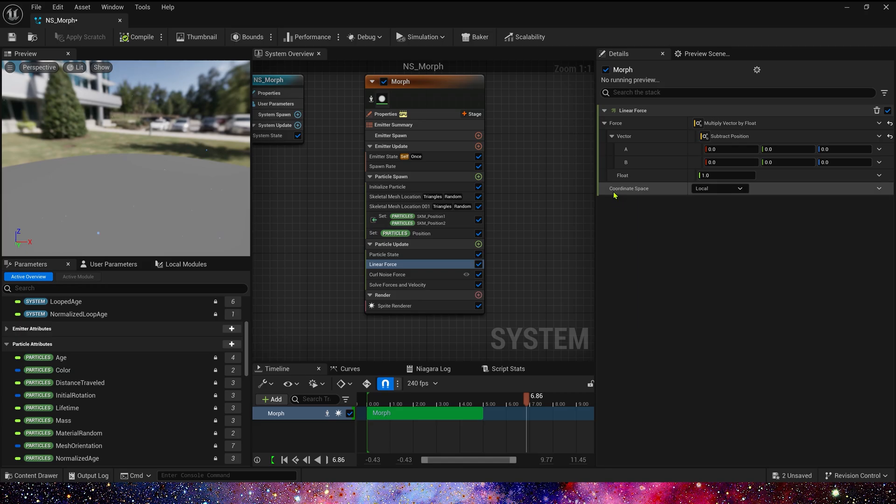
{"action": "mouse_move", "coordinate": [710, 149]}
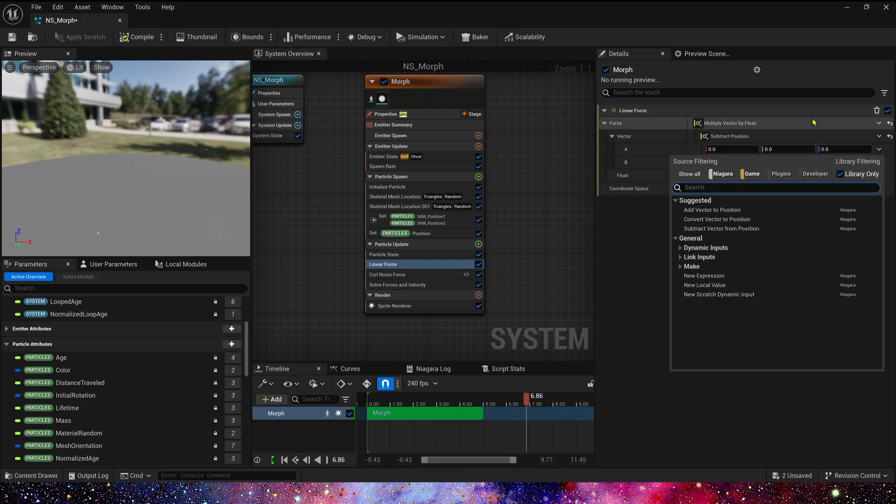
{"action": "type", "text": "lerp"}
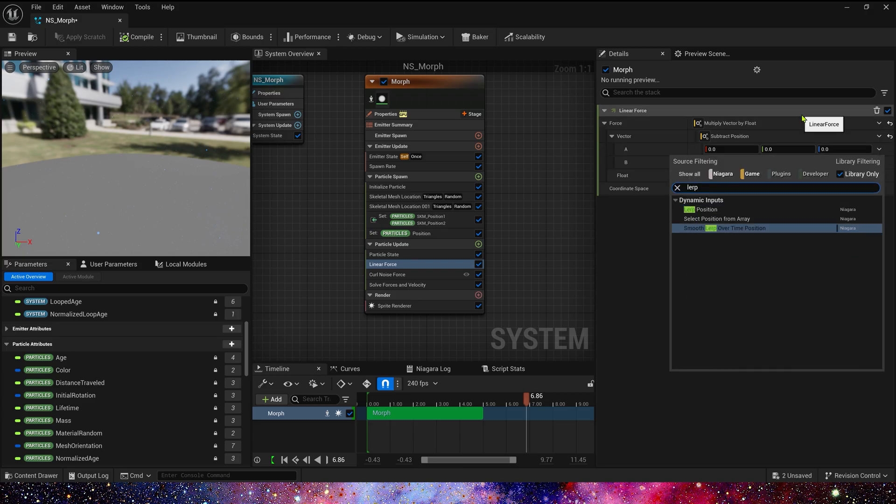
{"action": "left_click", "coordinate": [706, 209]}
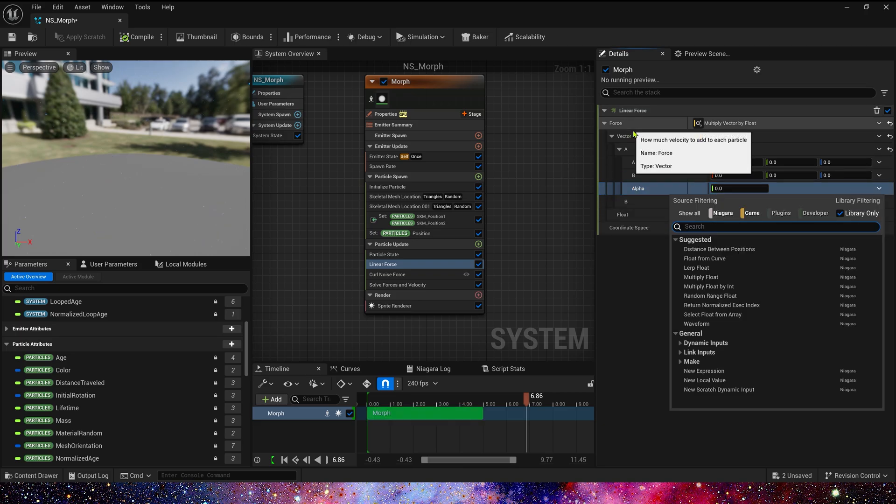
- Drive the lerp alpha with a NormalizedAge Float from Curve, starting at SKM_Position1
{"action": "left_click", "coordinate": [705, 258]}
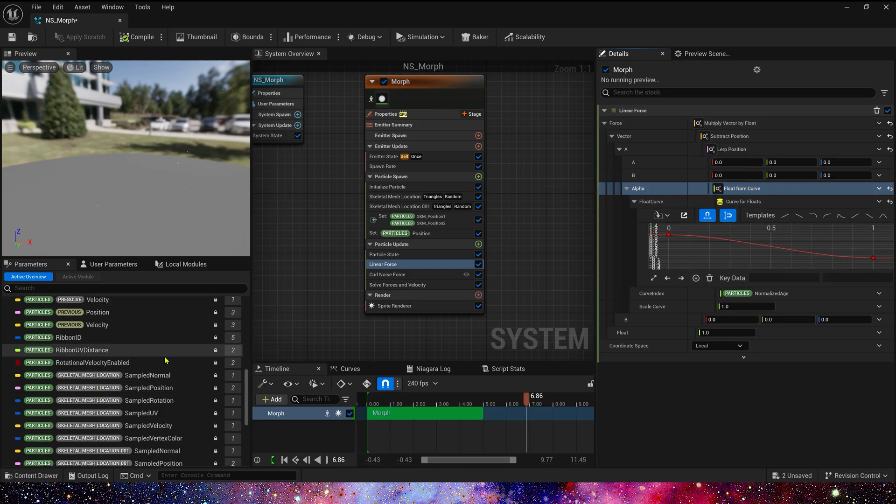
{"action": "scroll", "scroll_direction": "down", "scroll_amount": 3}
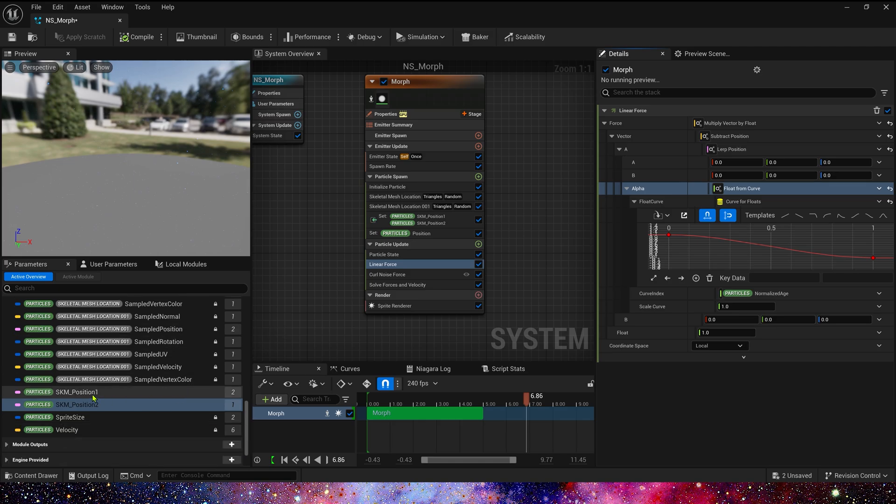
{"action": "left_click", "coordinate": [77, 392]}
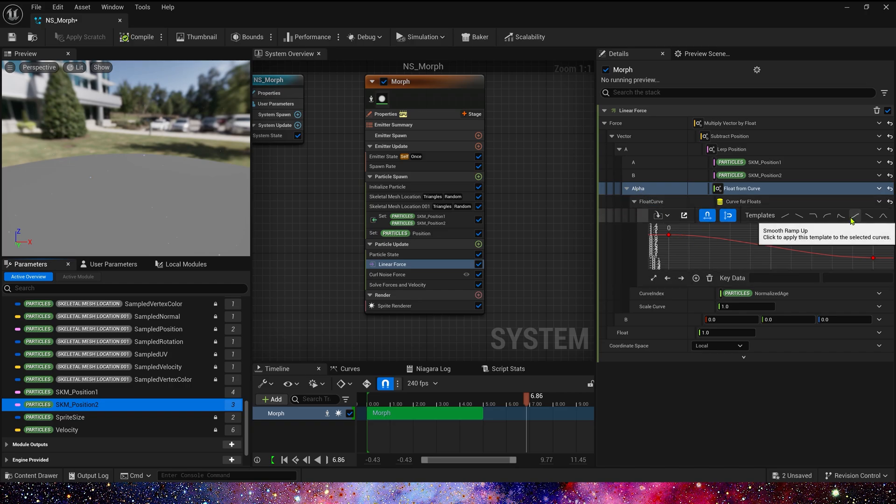
{"action": "left_click", "coordinate": [868, 216]}
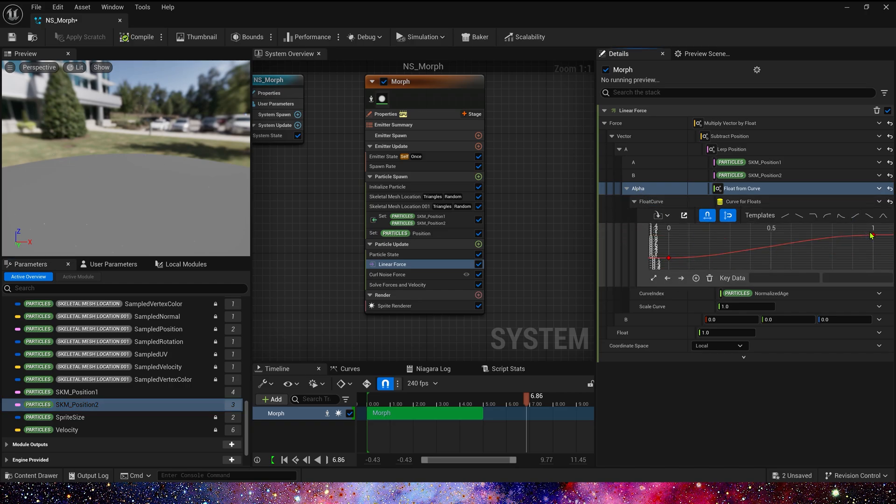
{"action": "left_click", "coordinate": [874, 235]}
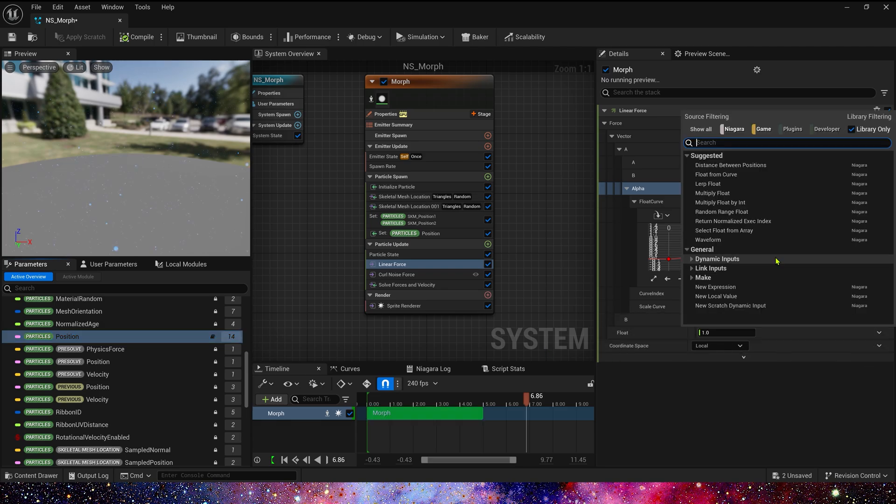
- Drive the Linear Force multiplier with a rising Float from Curve (0 to 1), Scale Curve 10
{"action": "type", "text": "cur"}
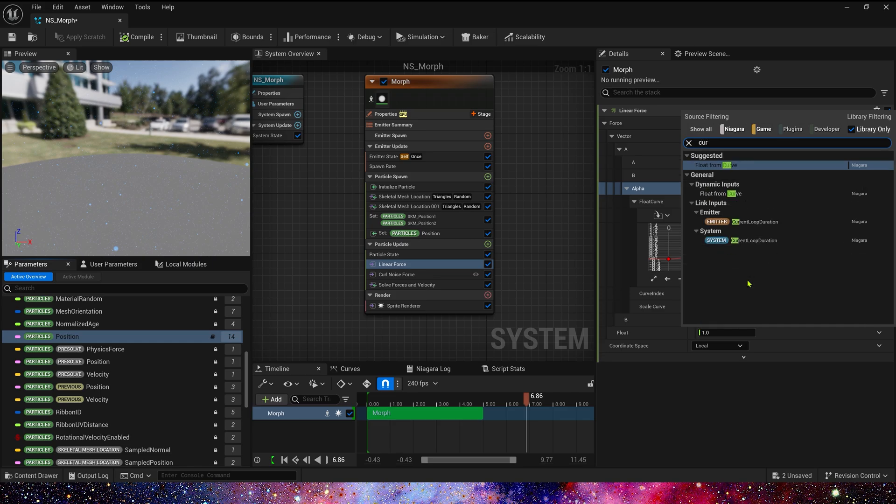
{"action": "mouse_move", "coordinate": [733, 165]}
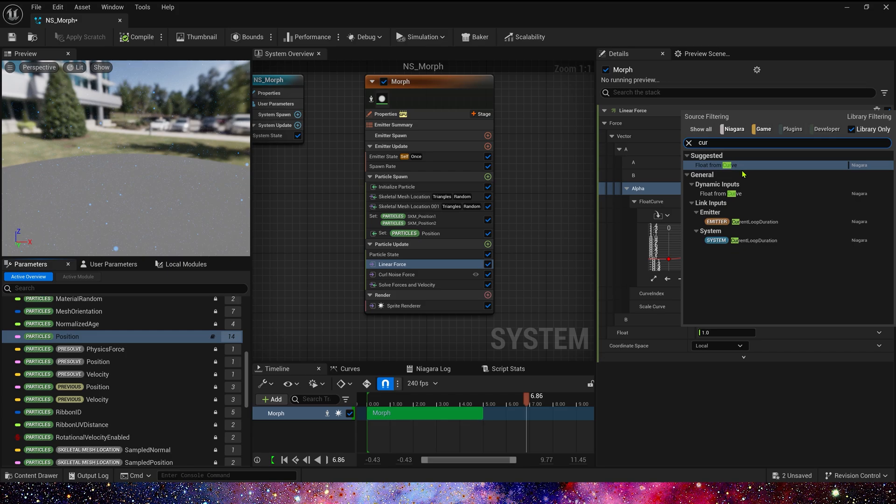
{"action": "left_click", "coordinate": [715, 165]}
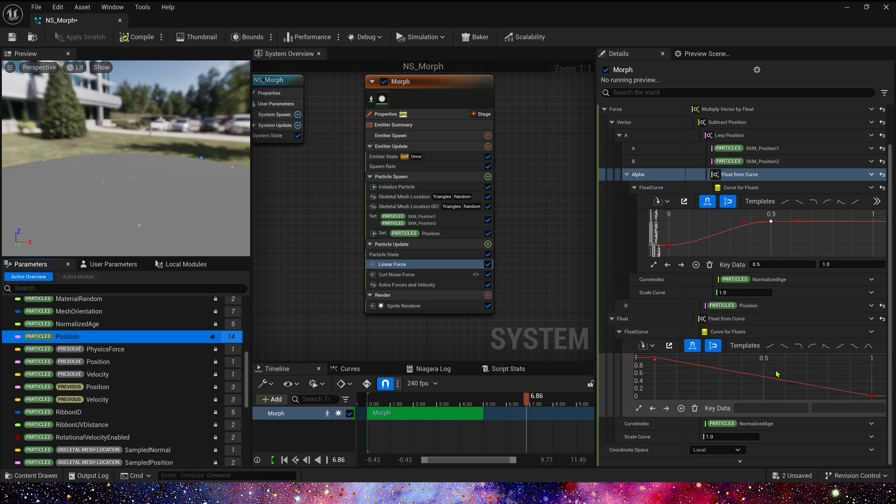
{"action": "mouse_move", "coordinate": [789, 382]}
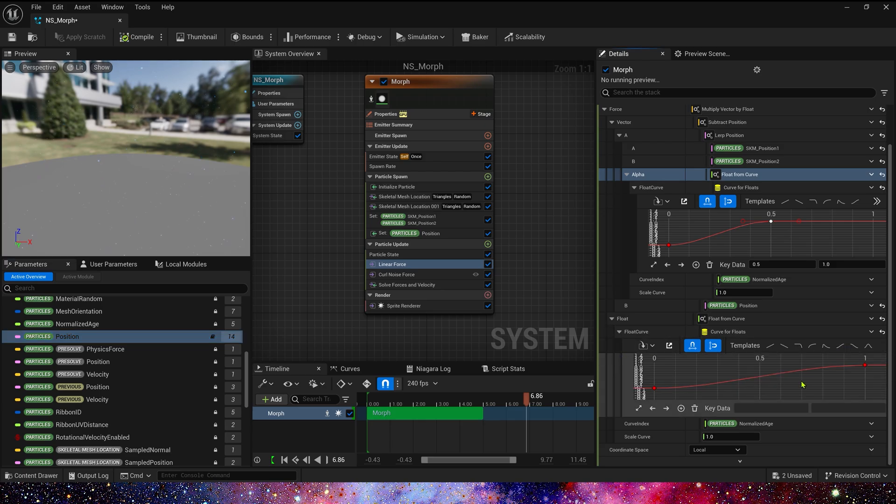
{"action": "mouse_move", "coordinate": [861, 373]}
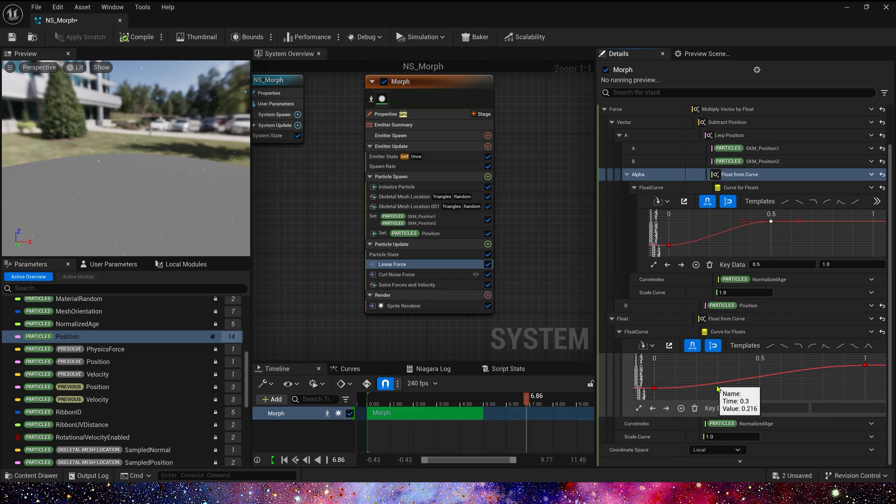
{"action": "mouse_move", "coordinate": [738, 387]}
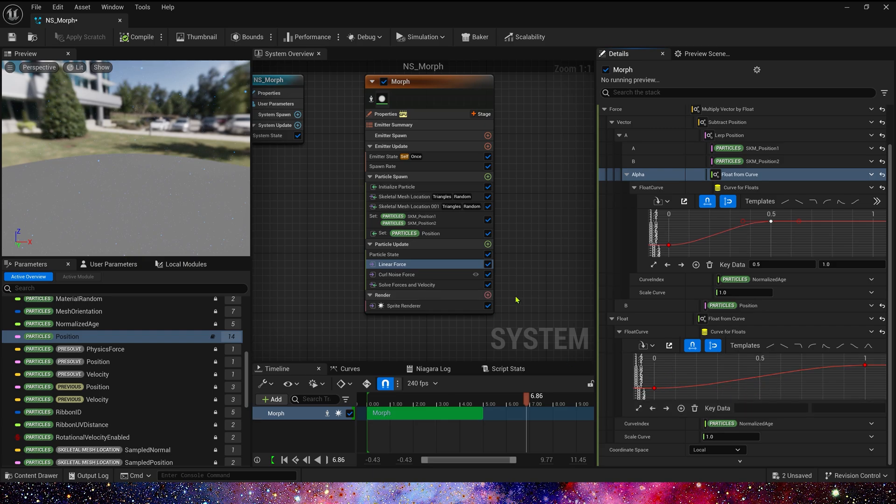
{"action": "mouse_move", "coordinate": [519, 300]}
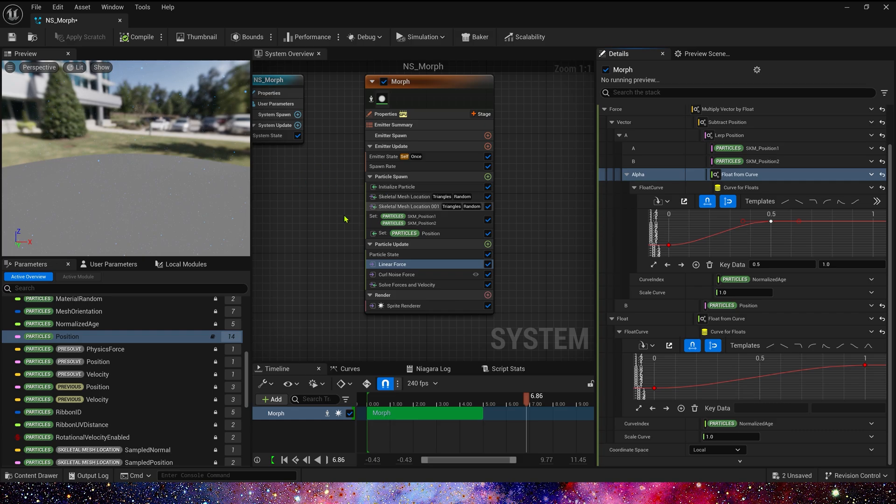
{"action": "left_click", "coordinate": [730, 437]}
{"action": "type", "text": "10"}
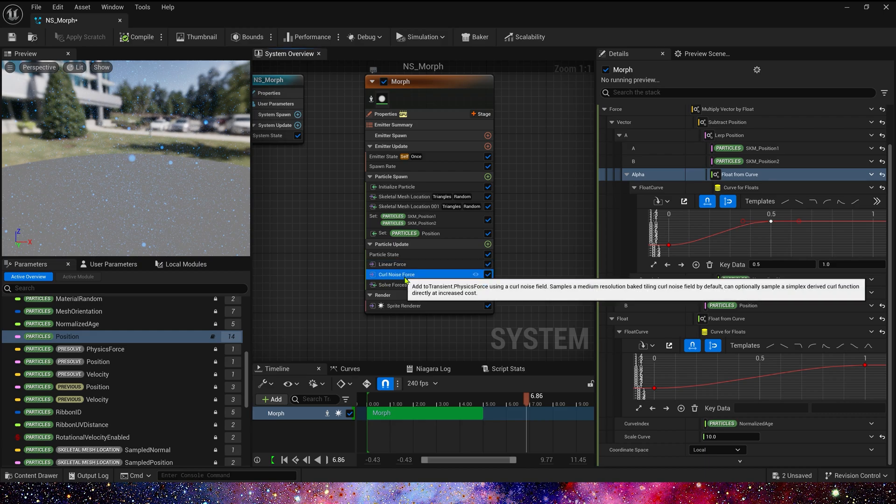
- Set Curl Noise Strength to Float from Curve, shaping keys to dip, peak at 0.5, reach 0 at 0.8
{"action": "left_click", "coordinate": [396, 274]}
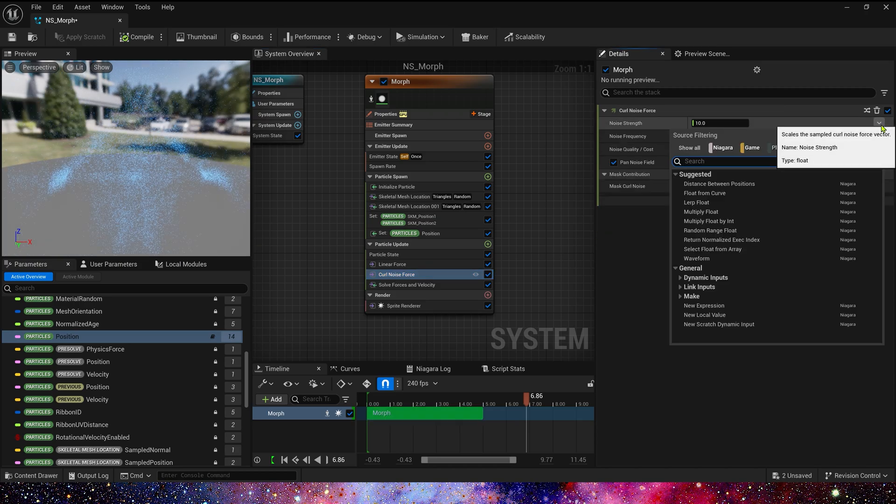
{"action": "mouse_move", "coordinate": [877, 110]}
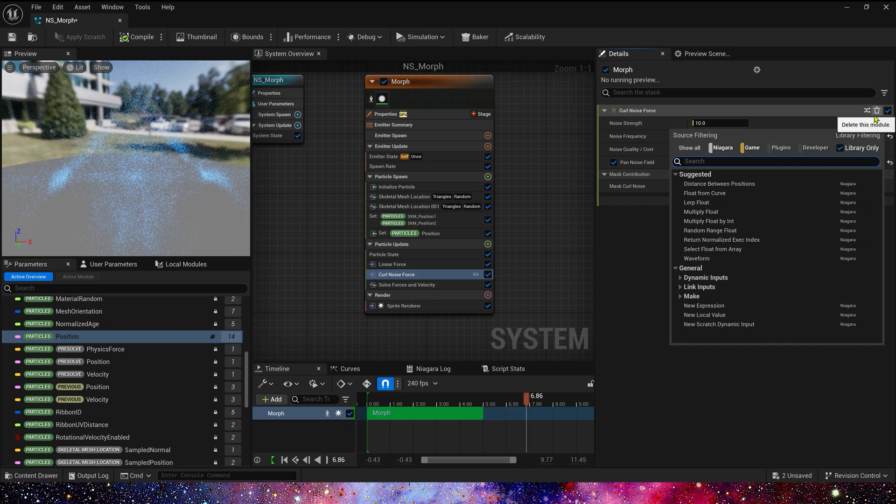
{"action": "left_click", "coordinate": [705, 193]}
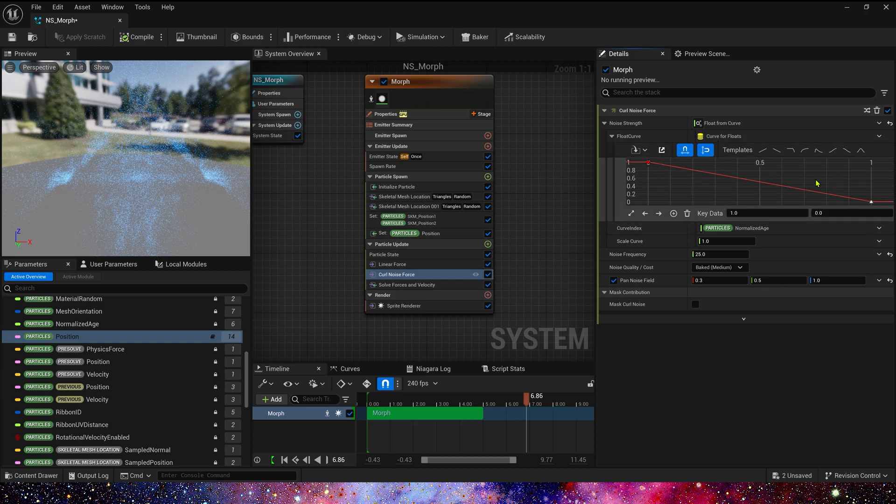
{"action": "mouse_move", "coordinate": [777, 195]}
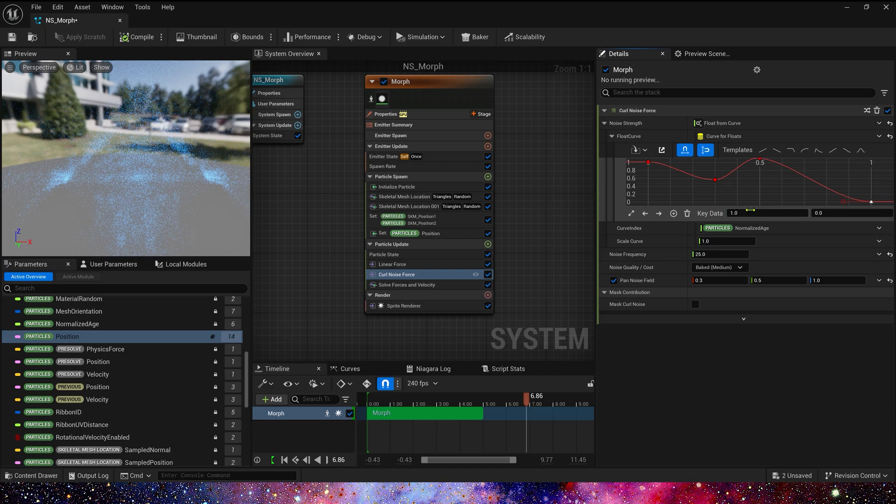
{"action": "left_click", "coordinate": [767, 212]}
{"action": "type", "text": "0.8"}
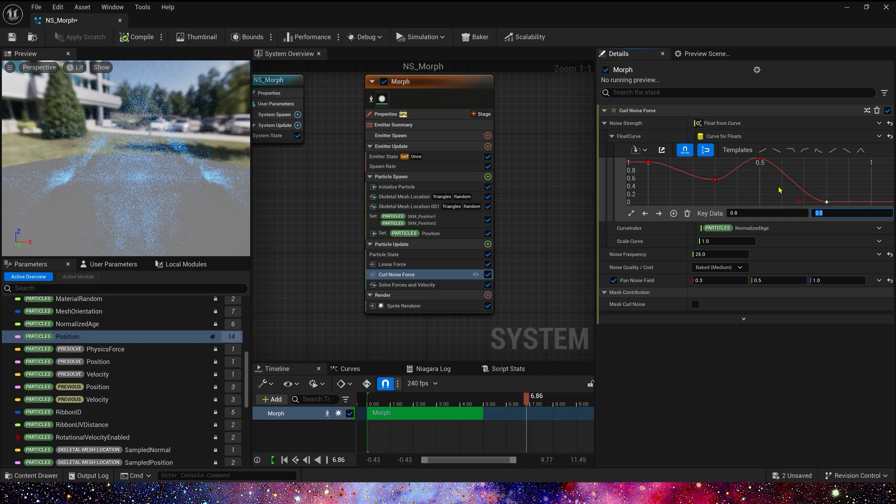
{"action": "mouse_move", "coordinate": [792, 258]}
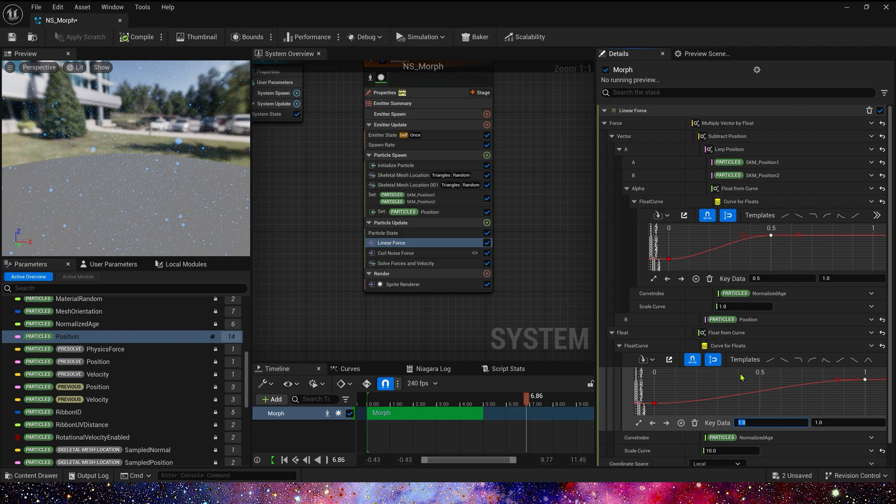
- Set the linear force curve key time to 0.9, then add Vortex Force and Drag modules
{"action": "type", "text": ".9"}
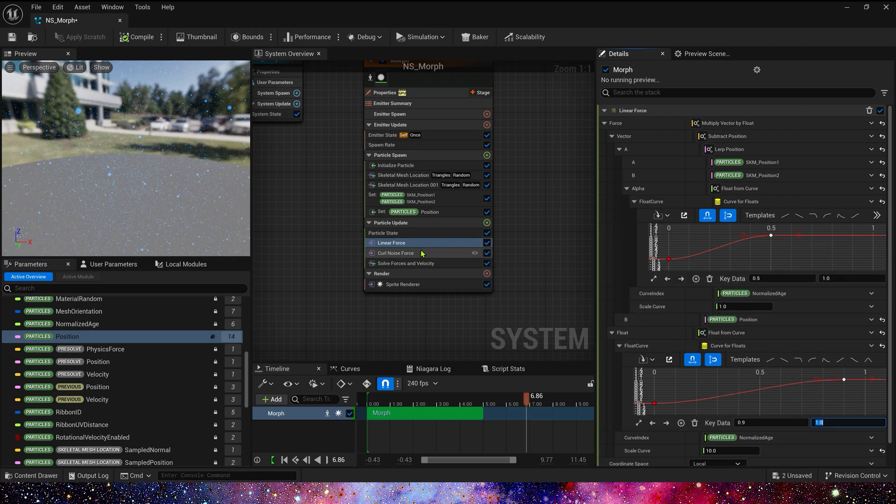
{"action": "left_click", "coordinate": [396, 253]}
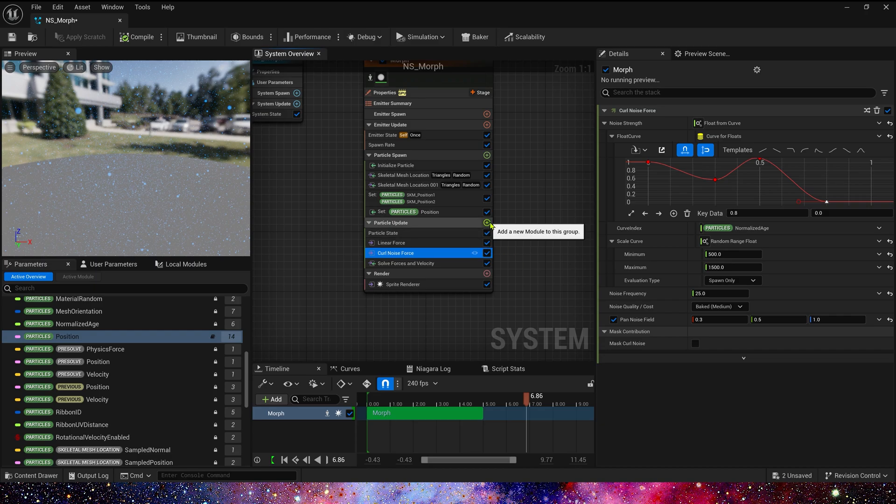
{"action": "left_click", "coordinate": [487, 222]}
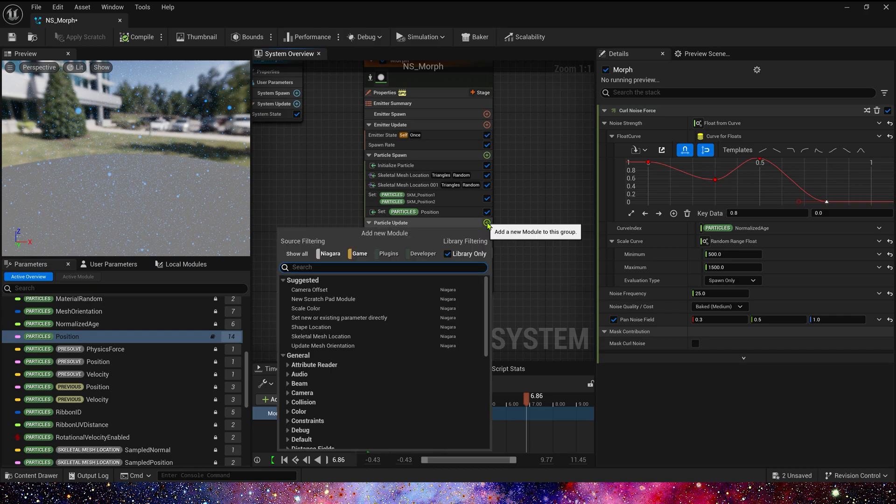
{"action": "type", "text": "vor"}
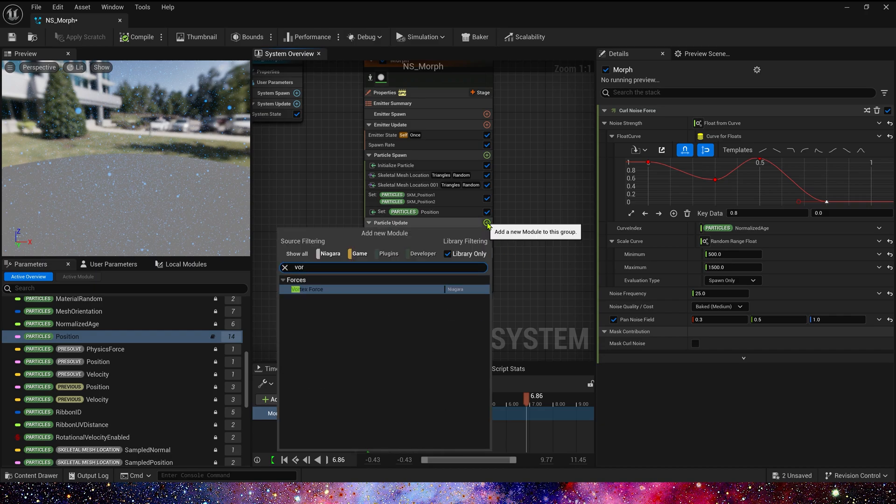
{"action": "left_click", "coordinate": [308, 290]}
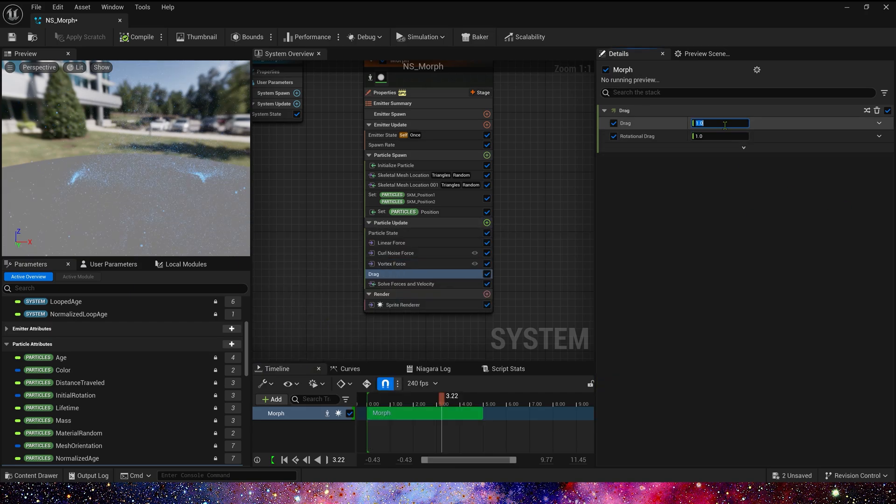
{"action": "left_click", "coordinate": [879, 123]}
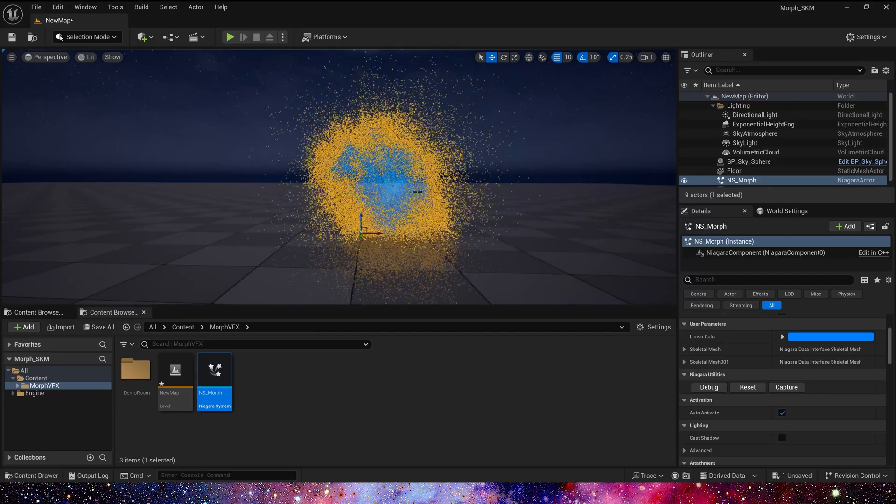
- Reset NS_Morph through Niagara Utilities in Details to replay the effect from the start
{"action": "left_click", "coordinate": [747, 387]}
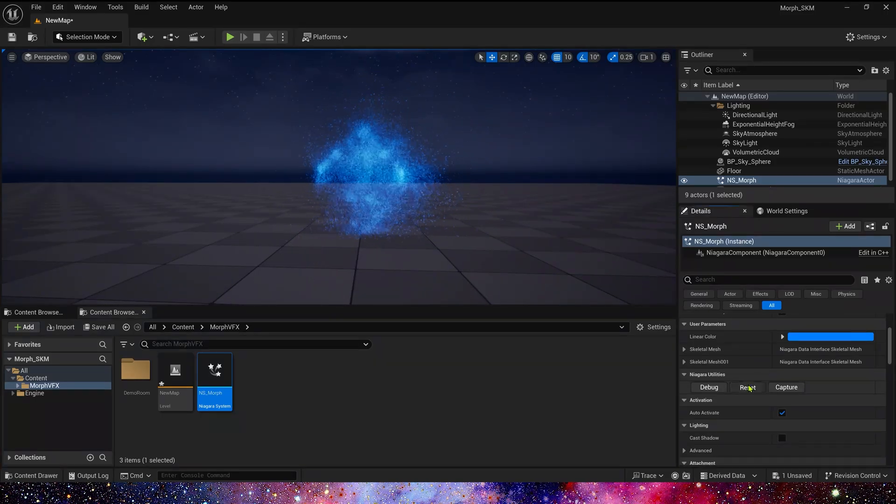
{"action": "left_click", "coordinate": [746, 387]}
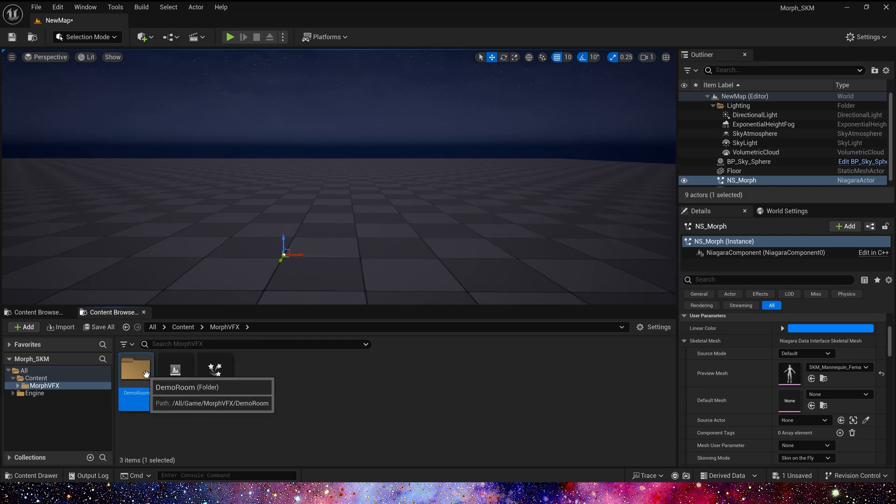
- Place two ThirdPersonIdle mannequins from DemoRoom animations, scale the second to 2.0
{"action": "double_click", "coordinate": [135, 370]}
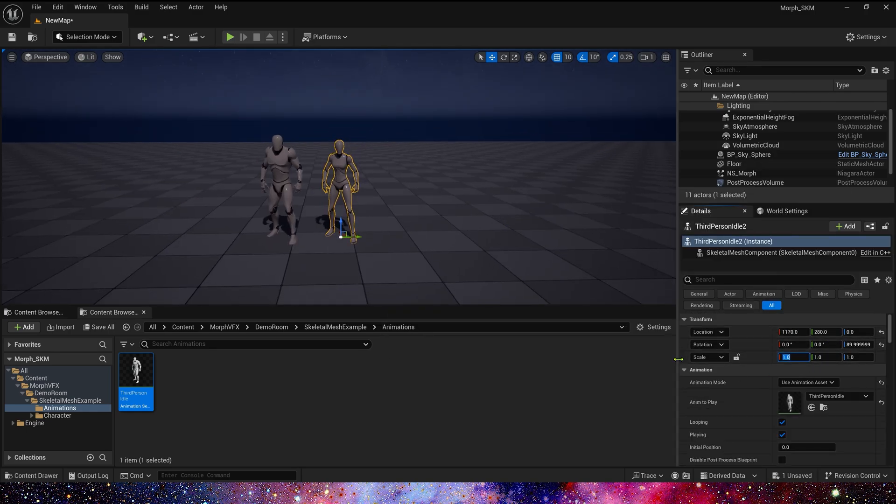
{"action": "type", "text": "2.0"}
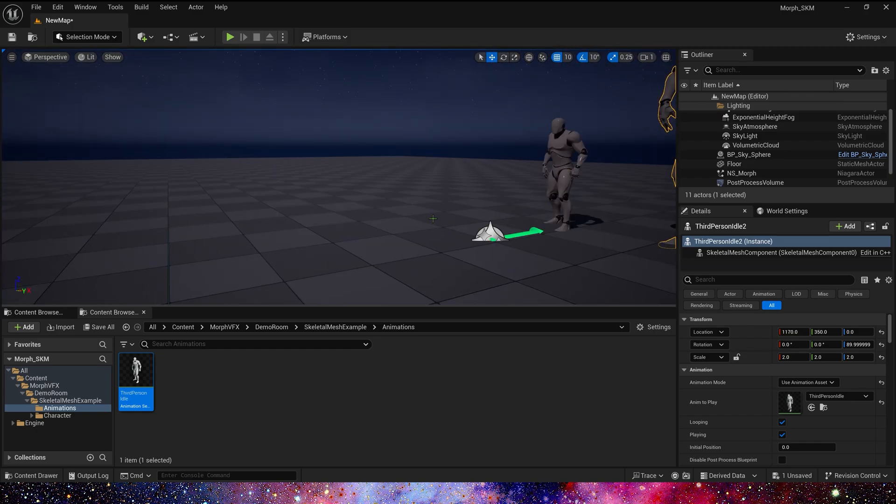
{"action": "left_click", "coordinate": [741, 173]}
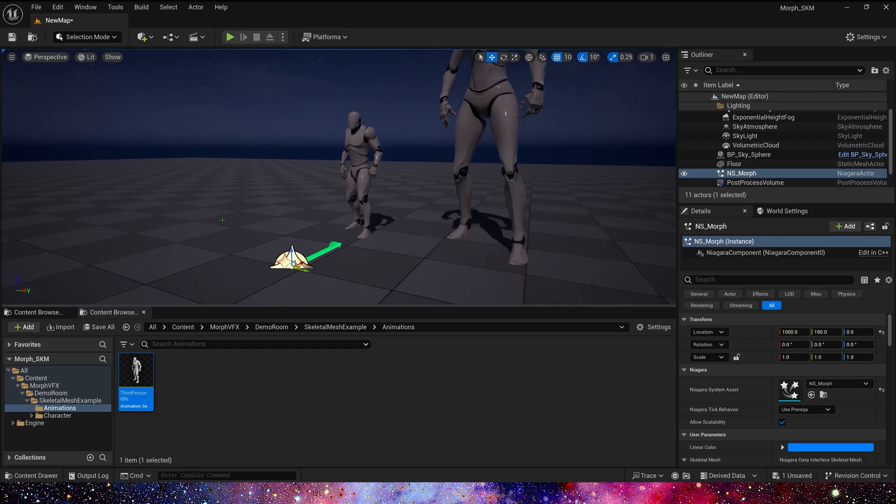